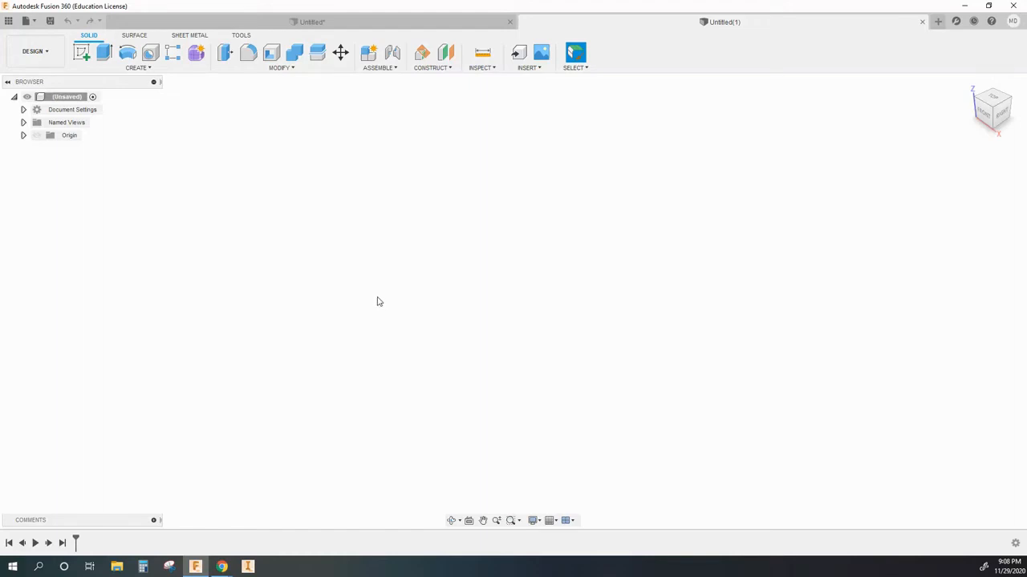
mouse_move(340, 260)
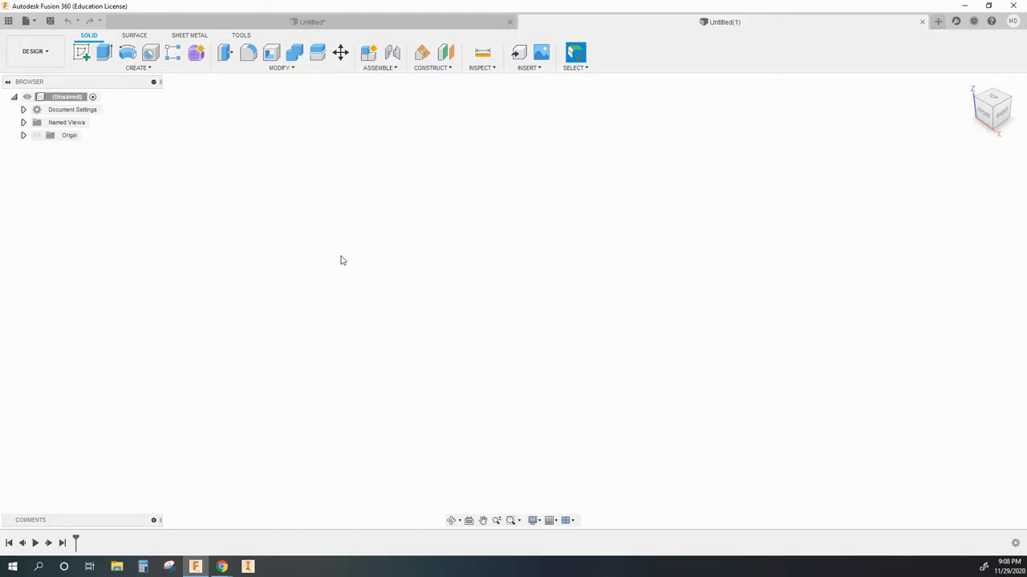
mouse_move(222, 130)
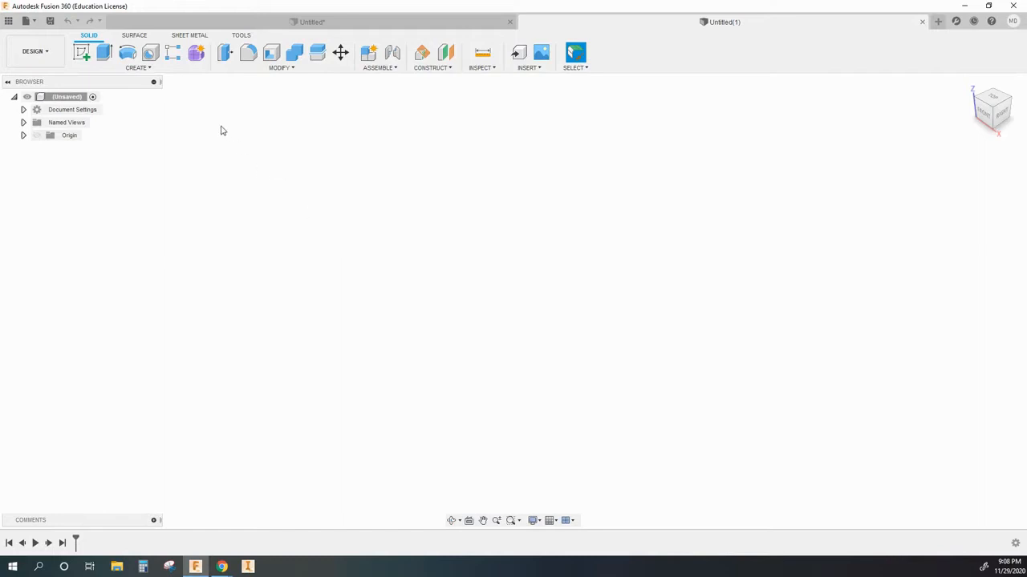
- Sketch a center rectangle about 6.6 by 2.2 in at the origin on the ground plane
click(137, 67)
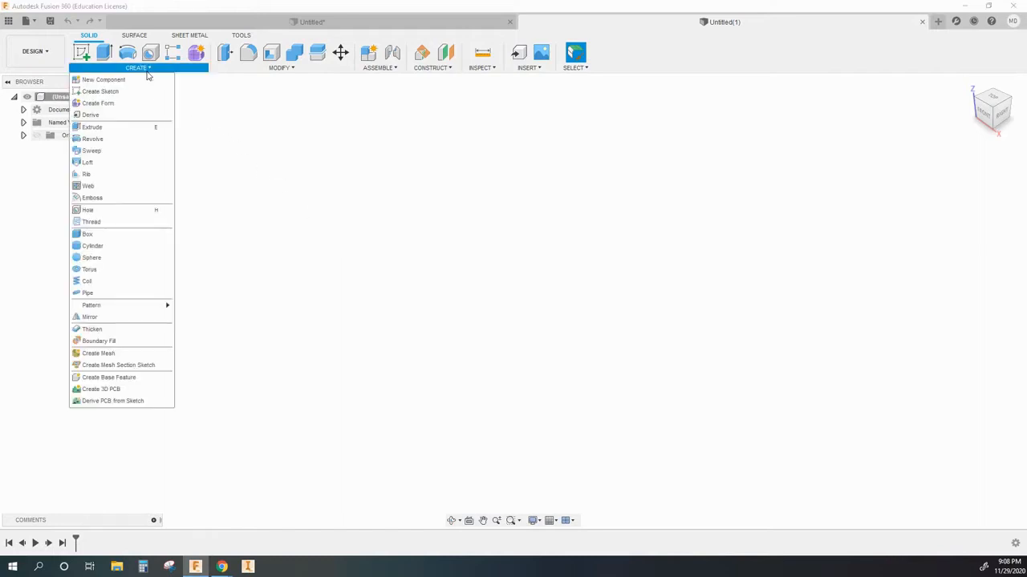
mouse_move(87, 162)
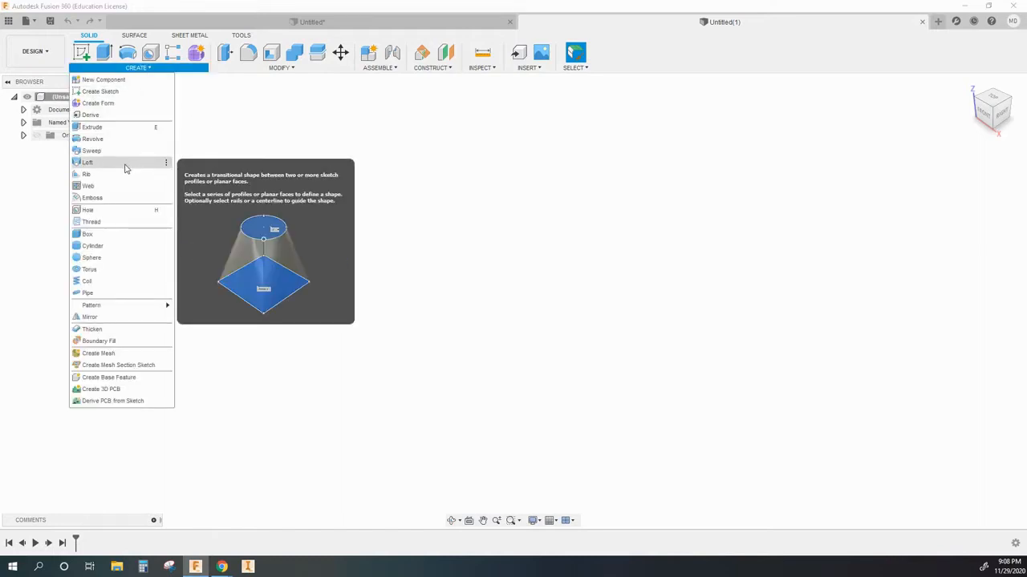
mouse_move(89, 168)
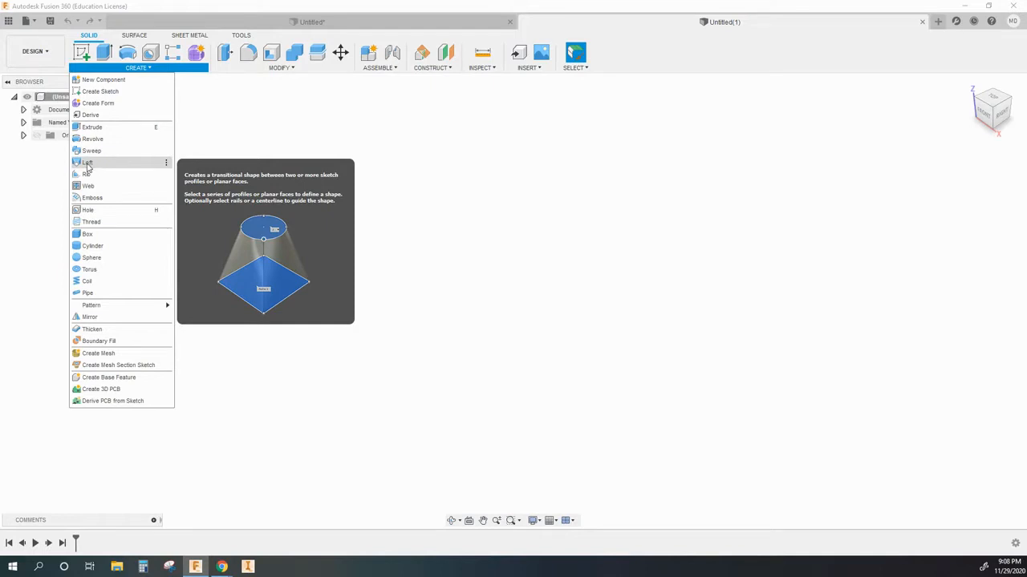
mouse_move(202, 128)
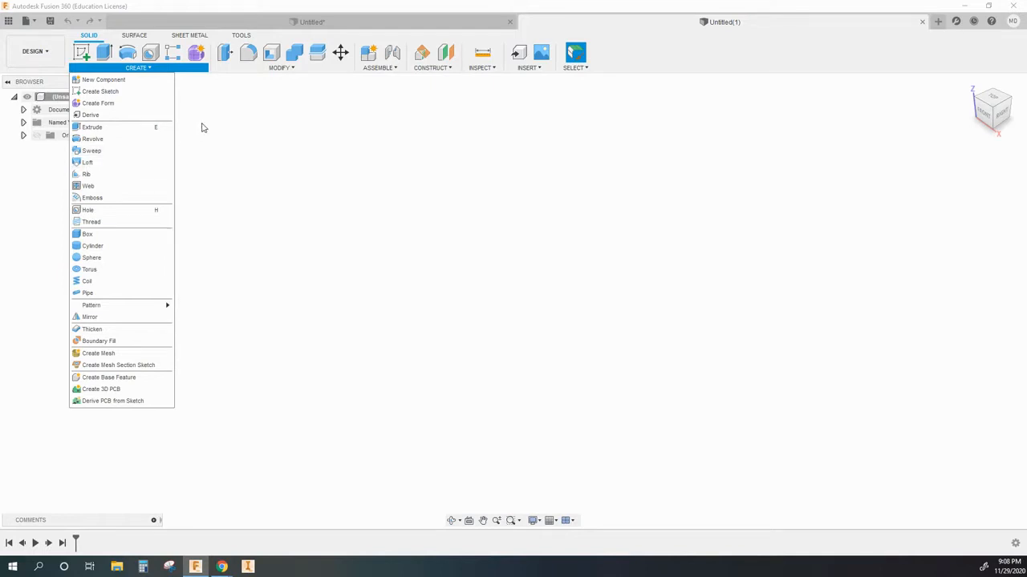
click(201, 126)
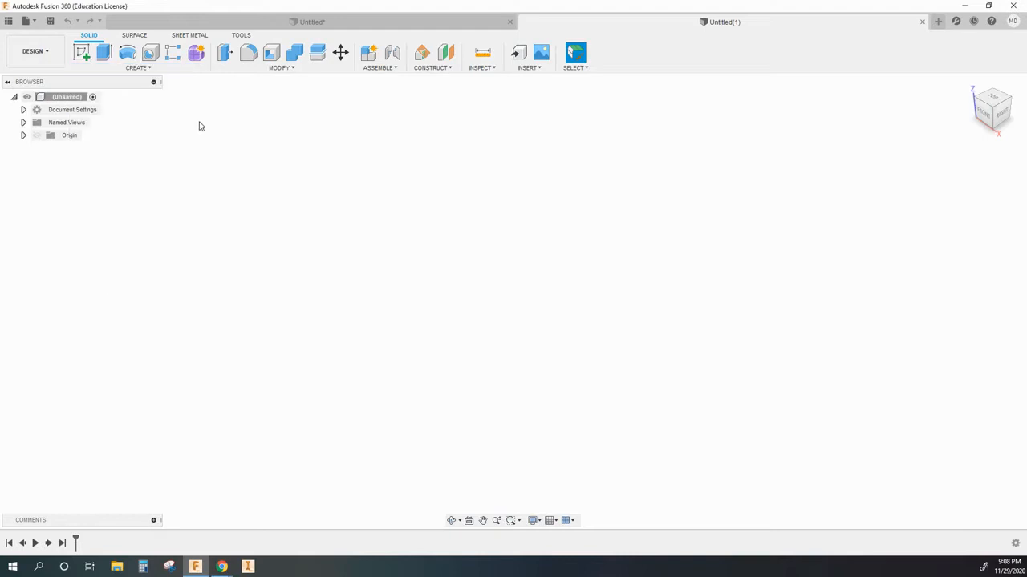
mouse_move(214, 132)
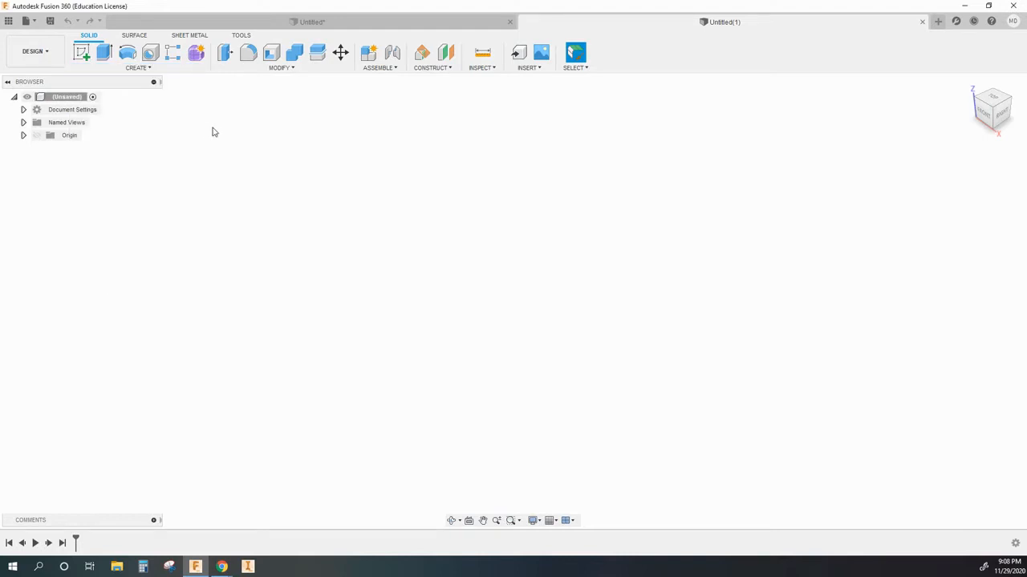
mouse_move(81, 53)
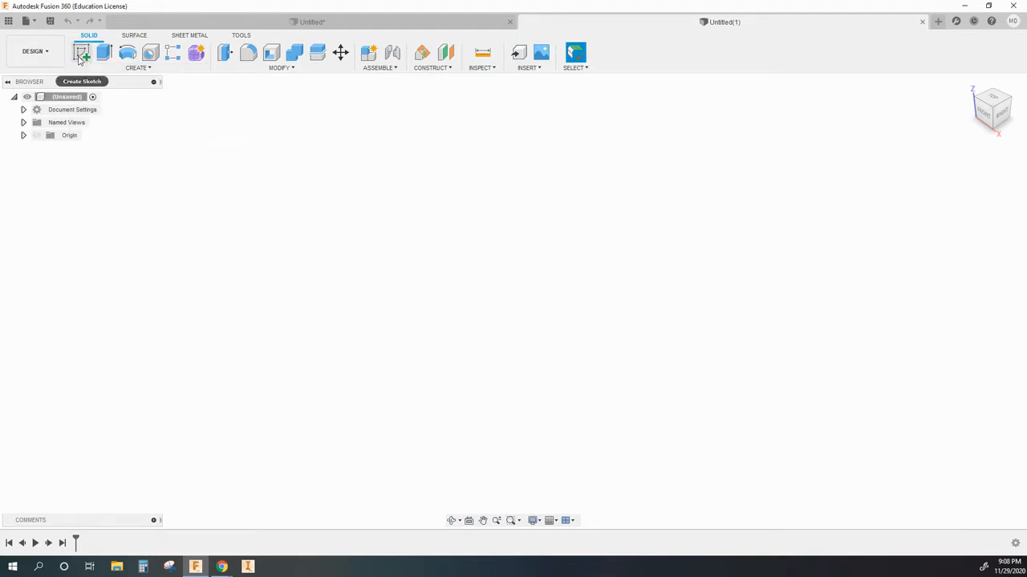
click(82, 53)
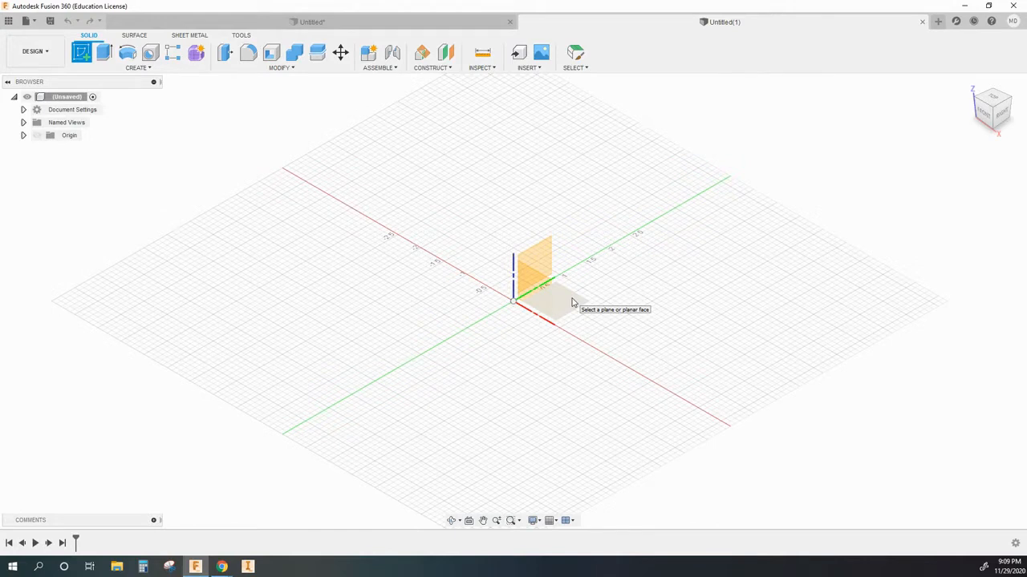
click(531, 269)
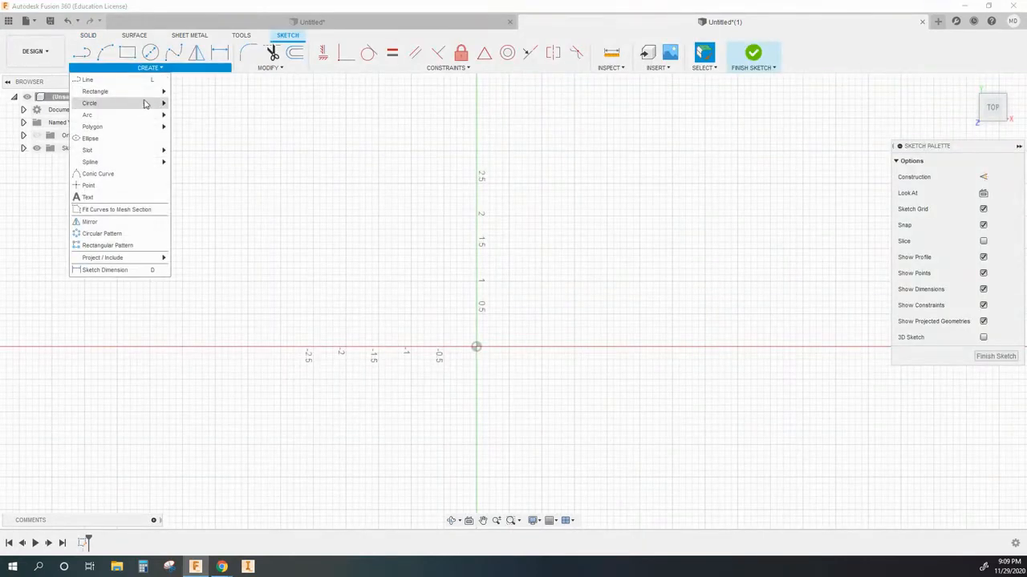
mouse_move(95, 91)
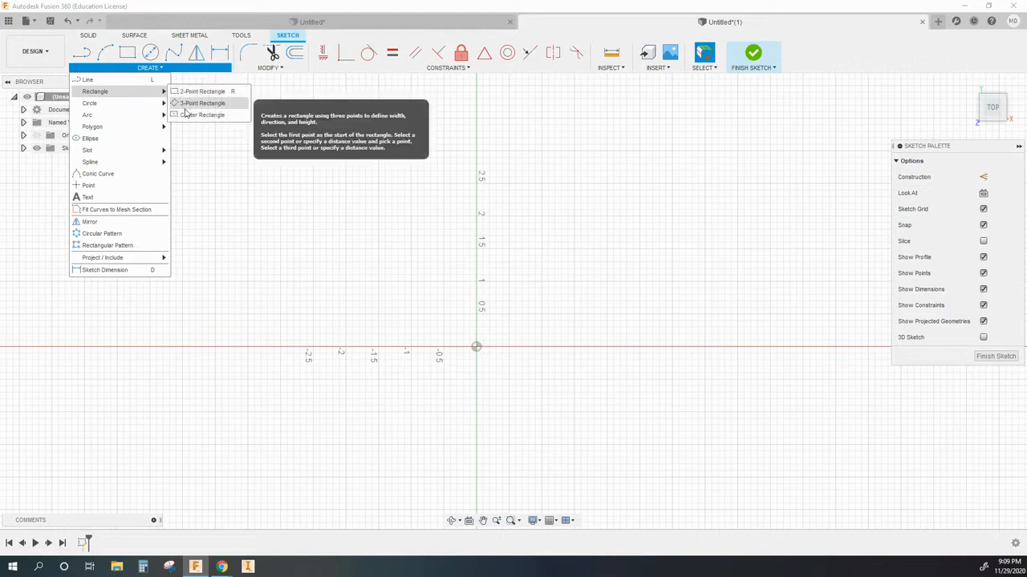
click(203, 115)
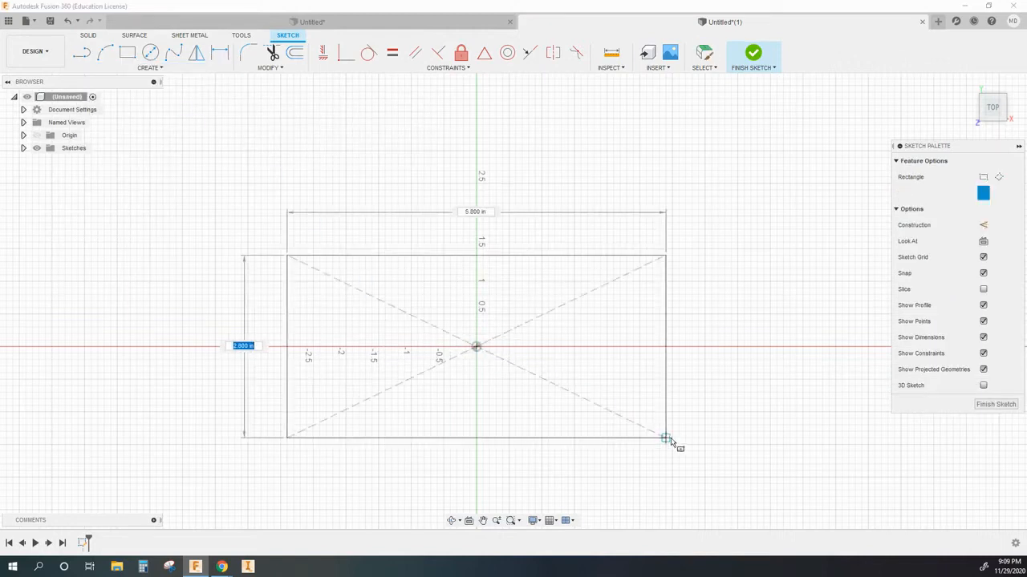
mouse_move(691, 421)
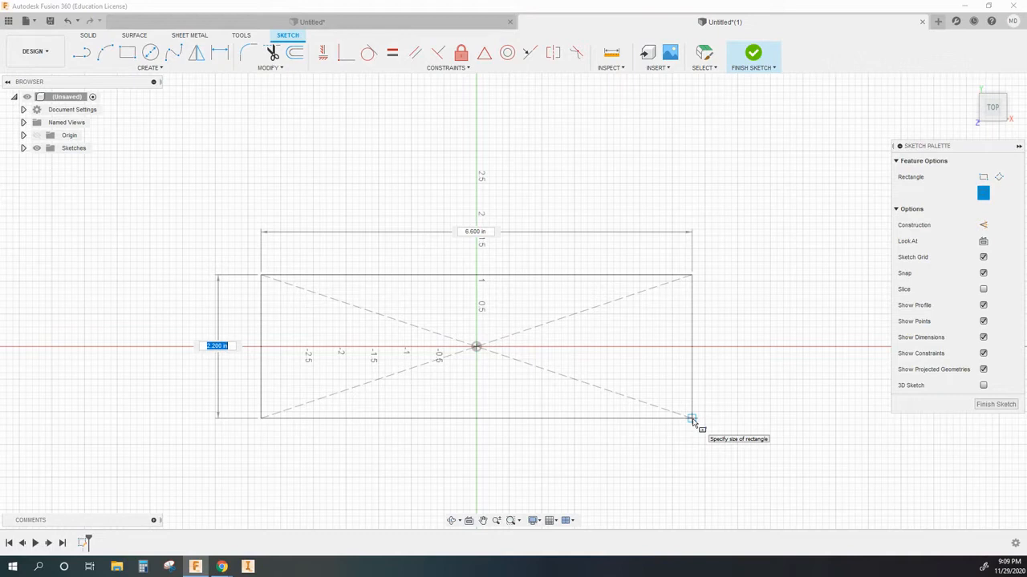
text(4)
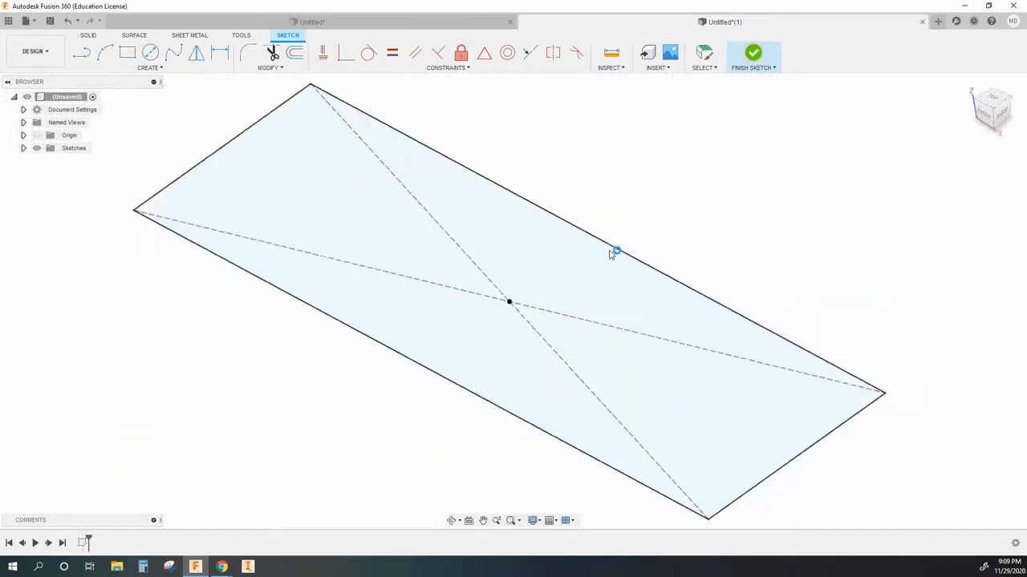
- Extrude the rectangle profile 7 inches into a solid box
click(752, 53)
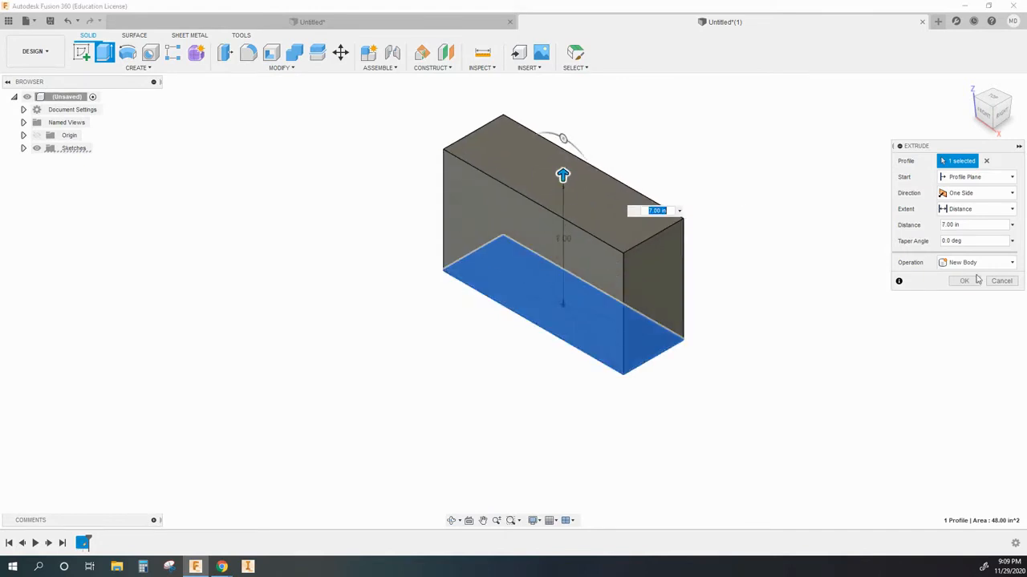
click(963, 281)
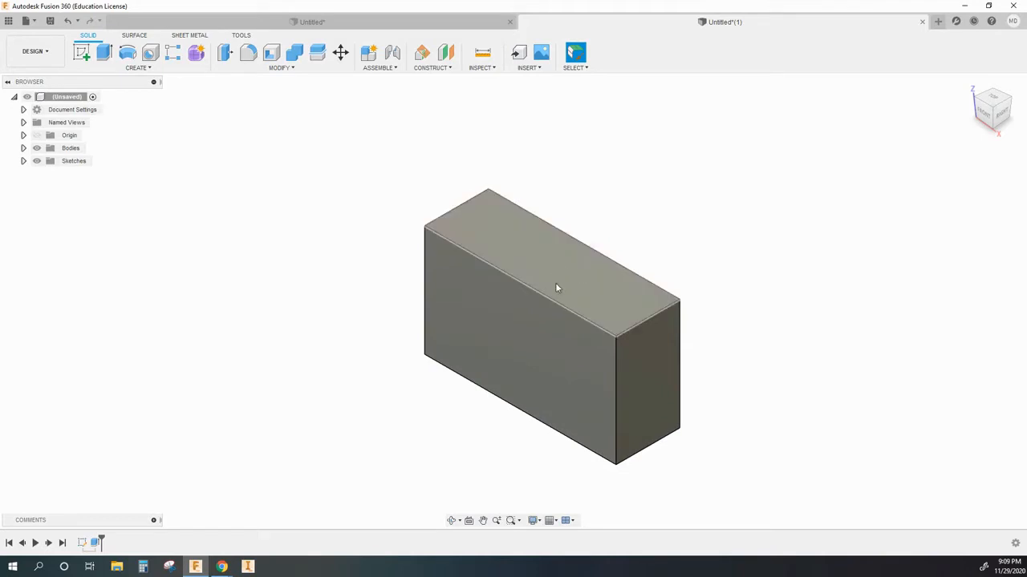
mouse_move(585, 289)
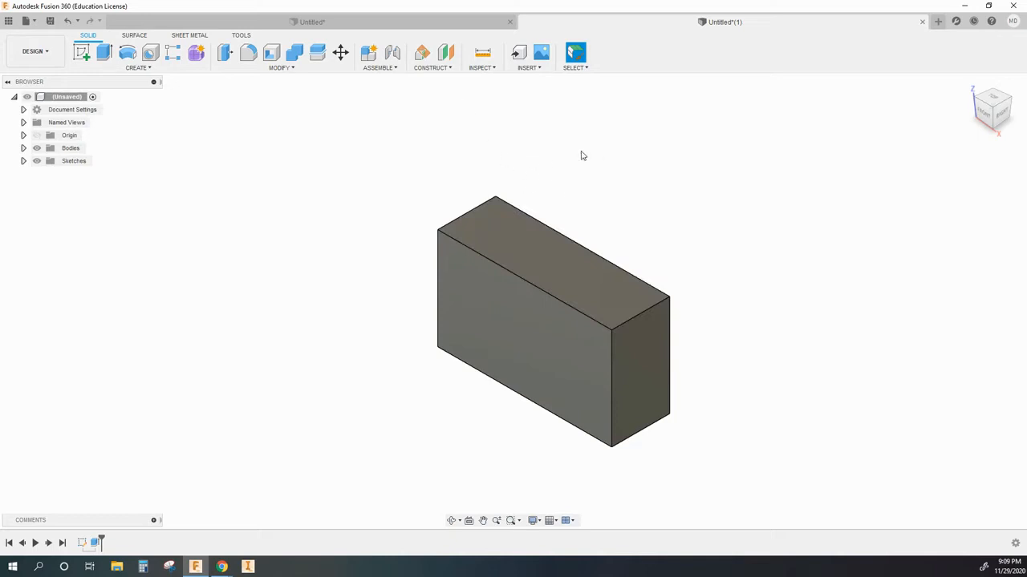
mouse_move(522, 152)
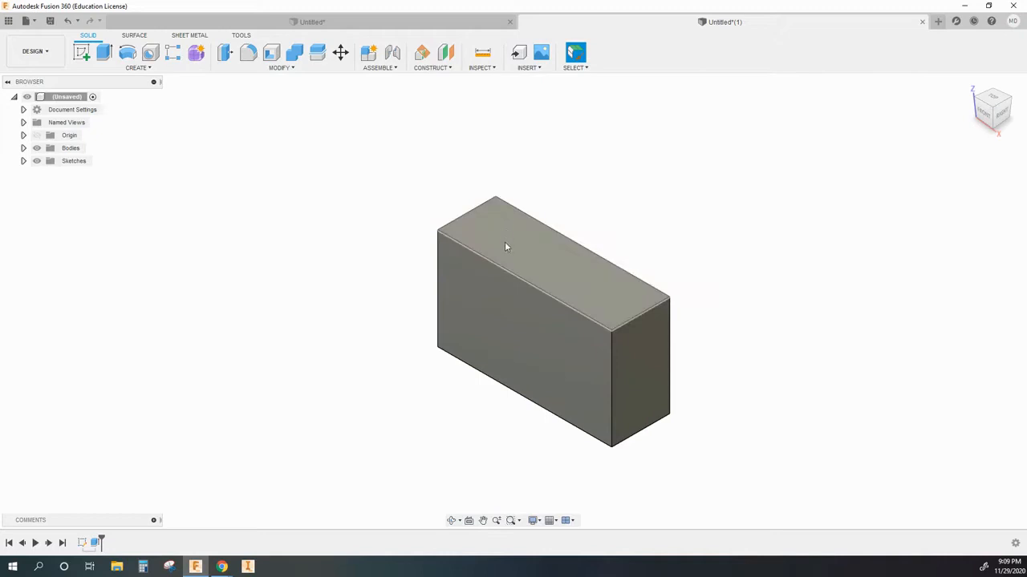
- Create an offset plane 3 inches above the box's top face
click(446, 52)
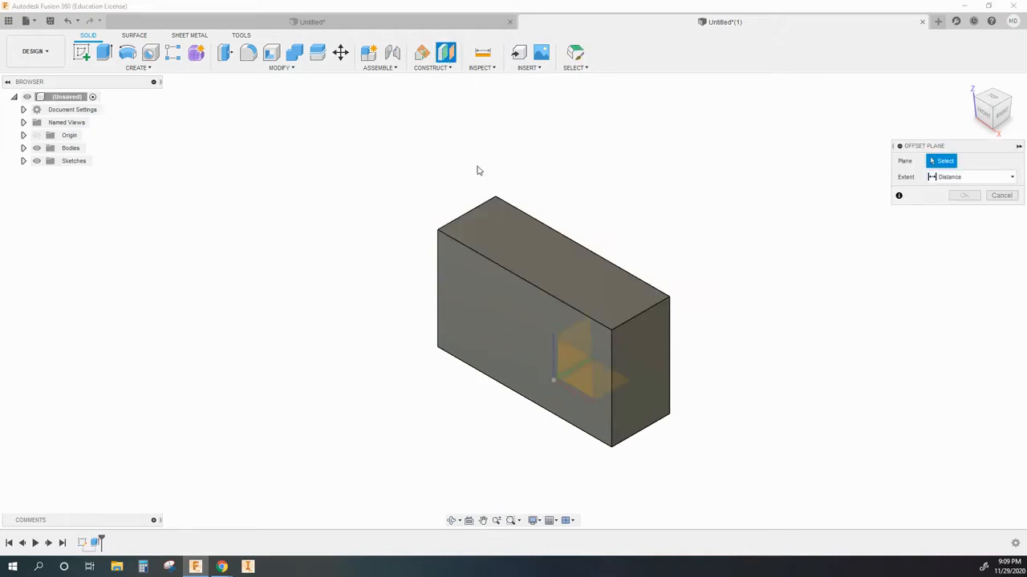
click(529, 240)
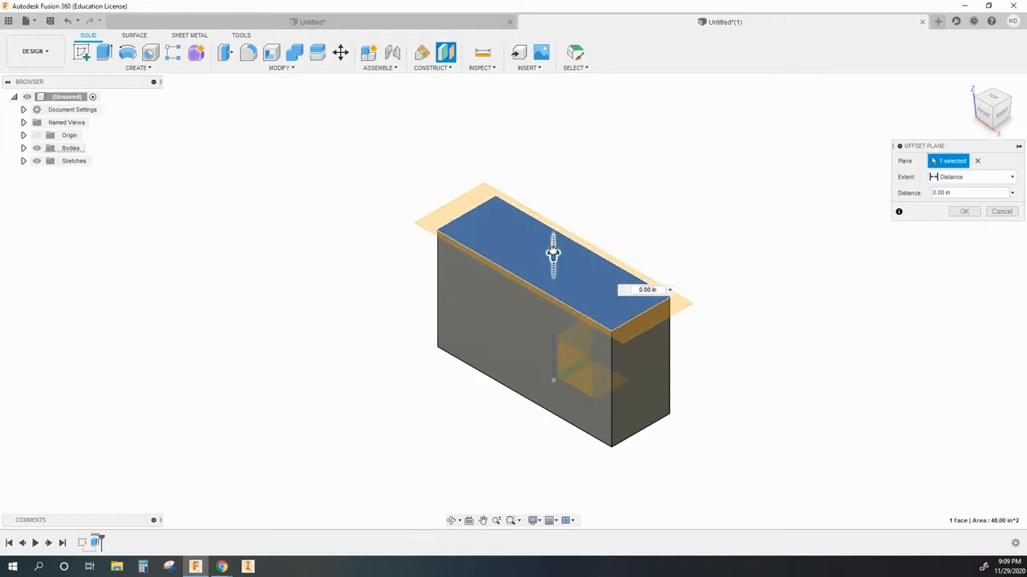
drag(553, 252, 553, 203)
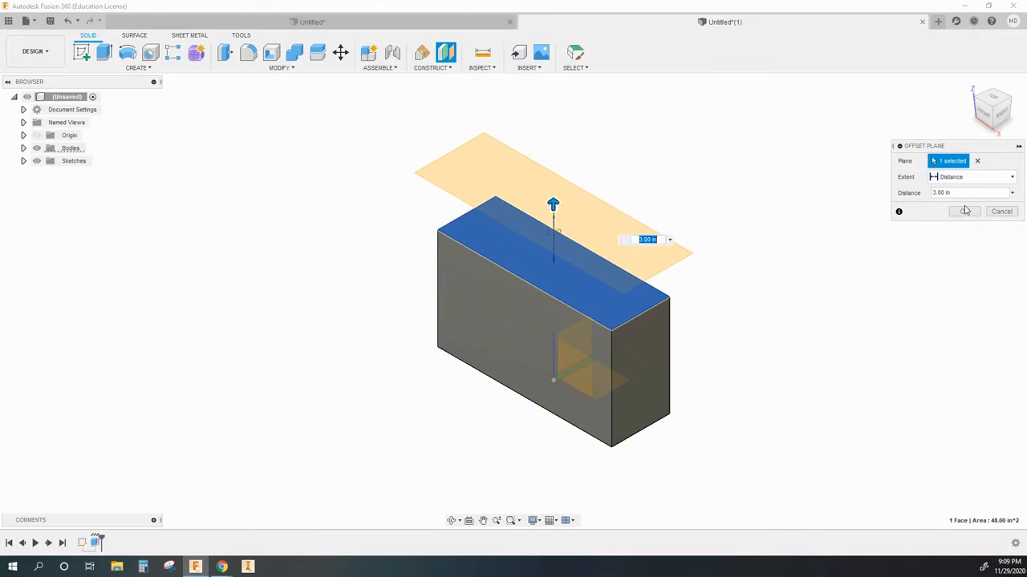
click(964, 211)
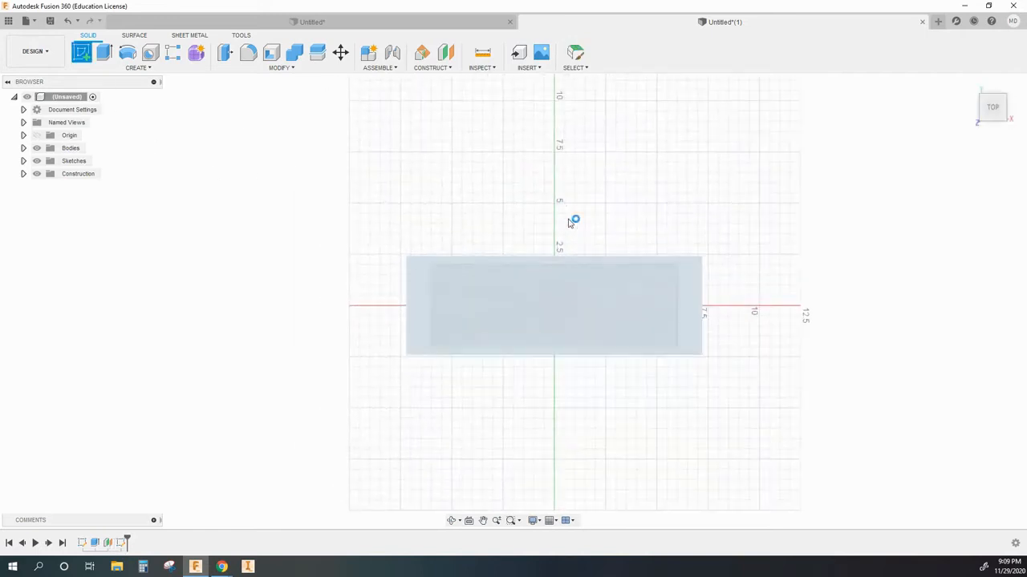
- Sketch a 3.75 in diameter circle centered on the origin on the offset plane
click(553, 305)
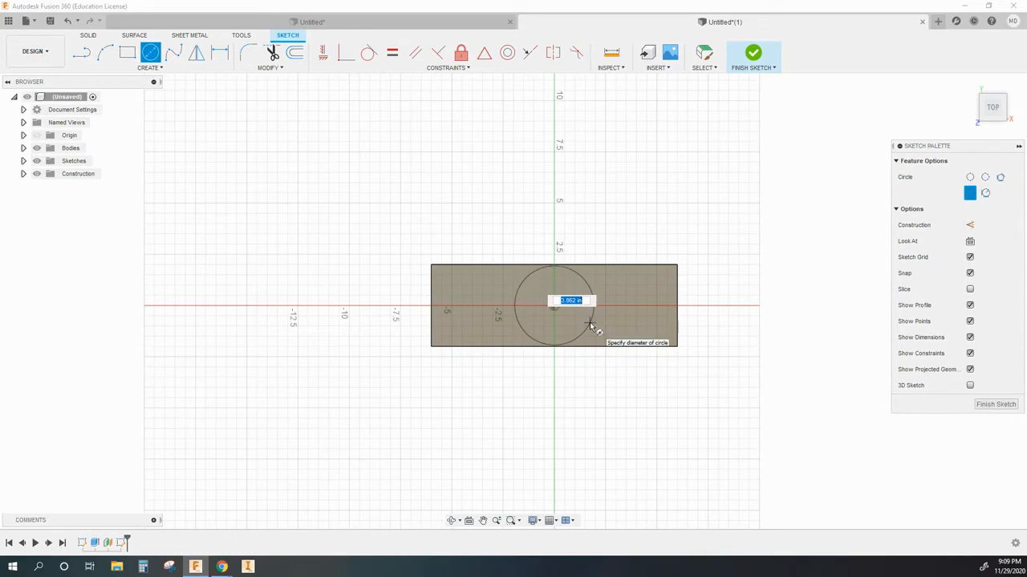
text(3.7)
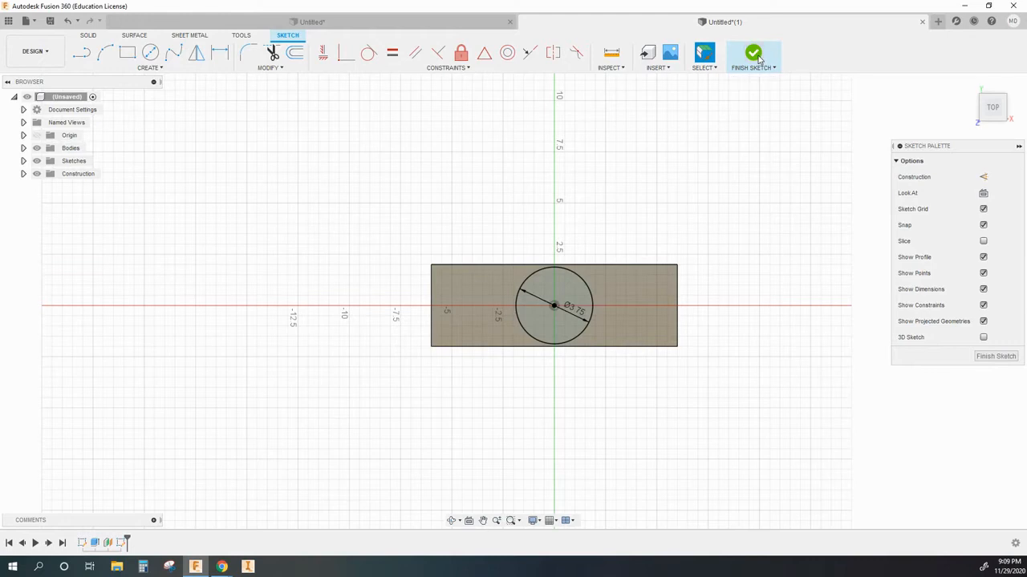
click(752, 53)
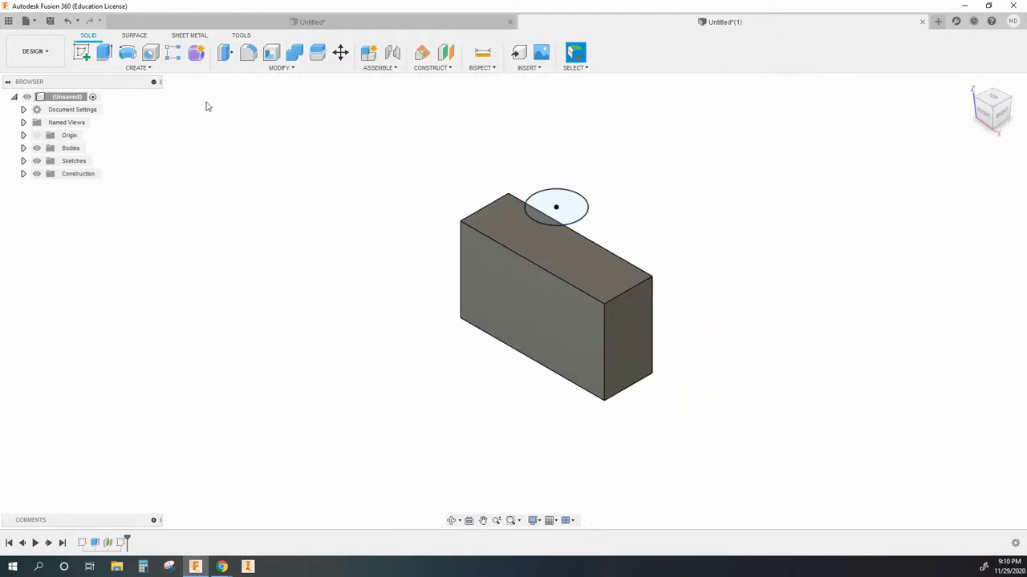
mouse_move(216, 137)
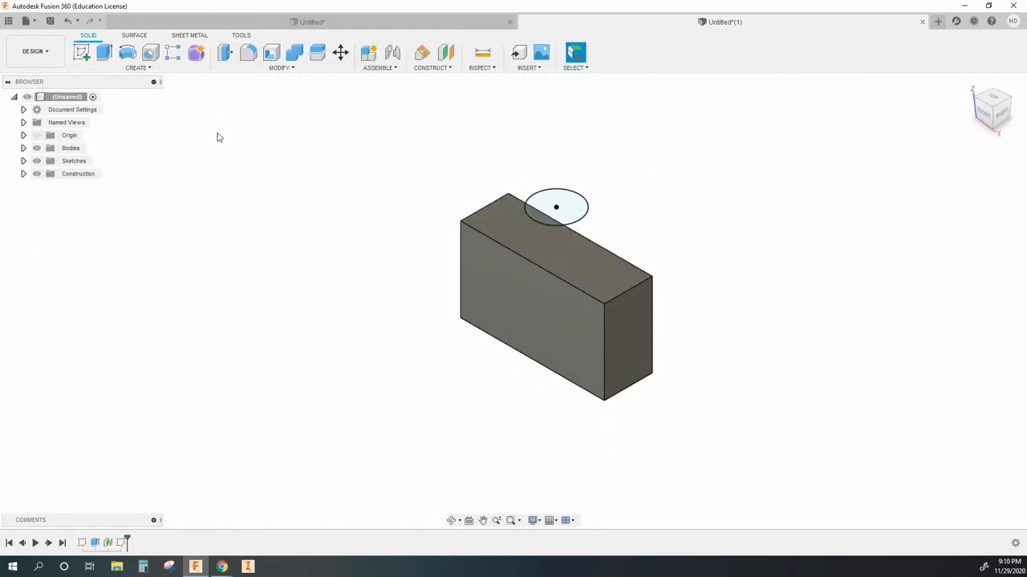
- Start the Loft command by searching 'loft' in the shortcuts list
click(137, 67)
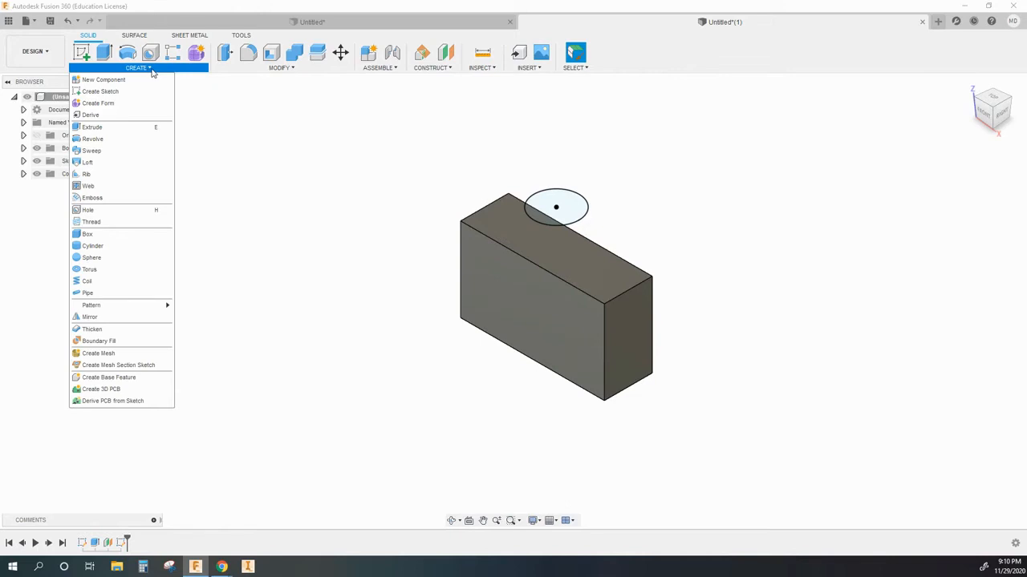
mouse_move(256, 130)
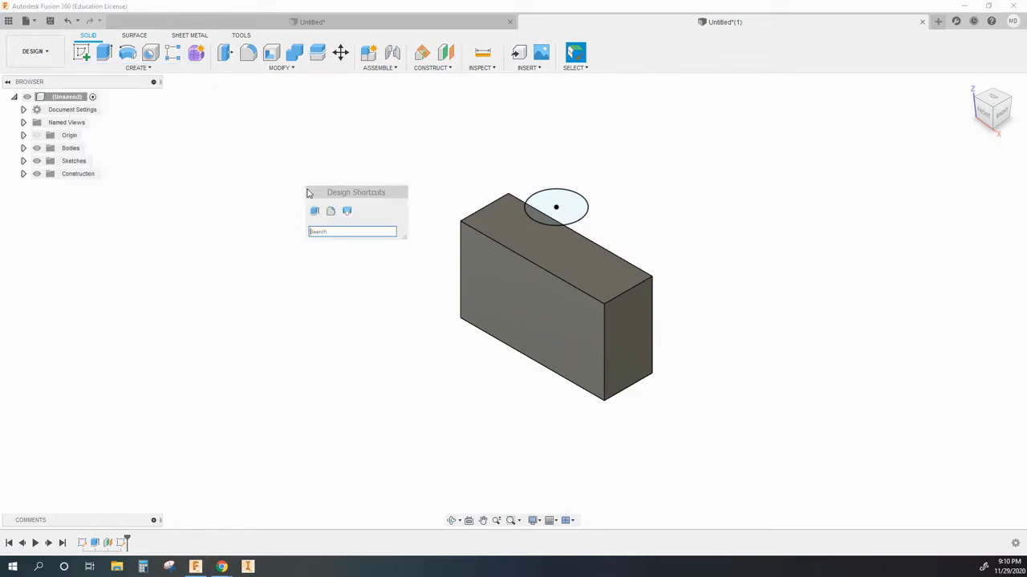
mouse_move(347, 211)
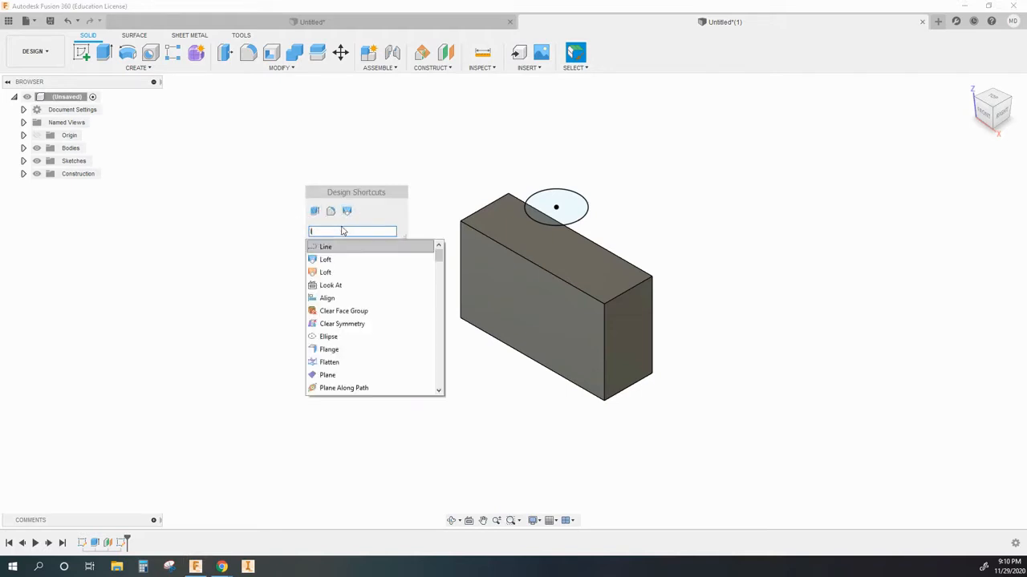
text(loft)
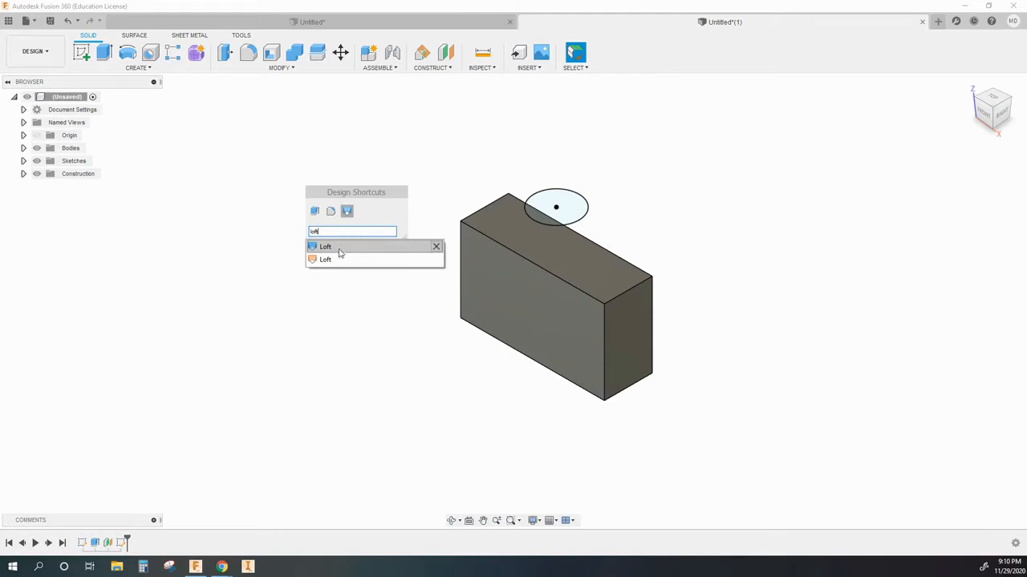
click(325, 246)
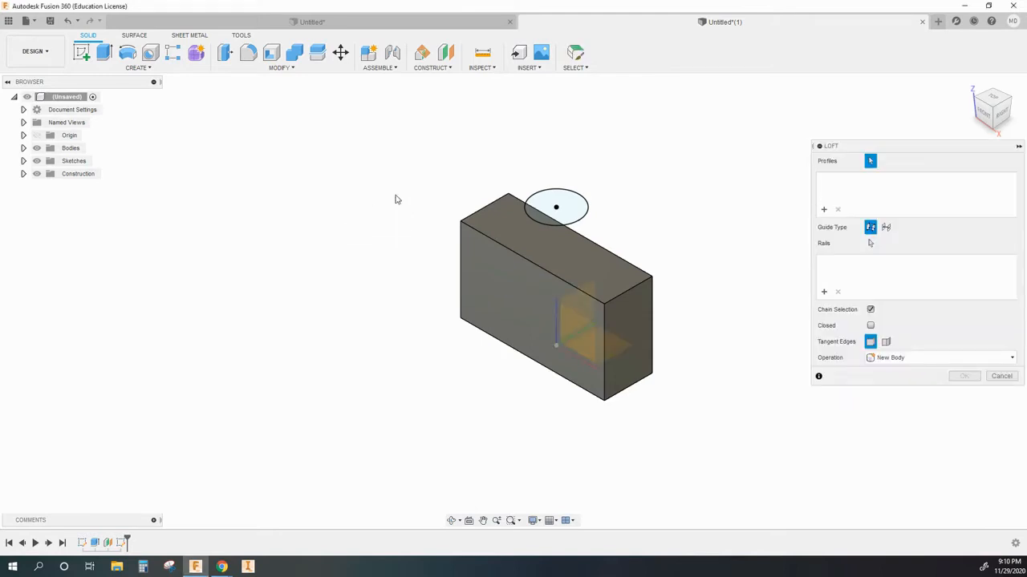
- Loft the box's top face to the circle, then extrude the circle 2 in
click(553, 232)
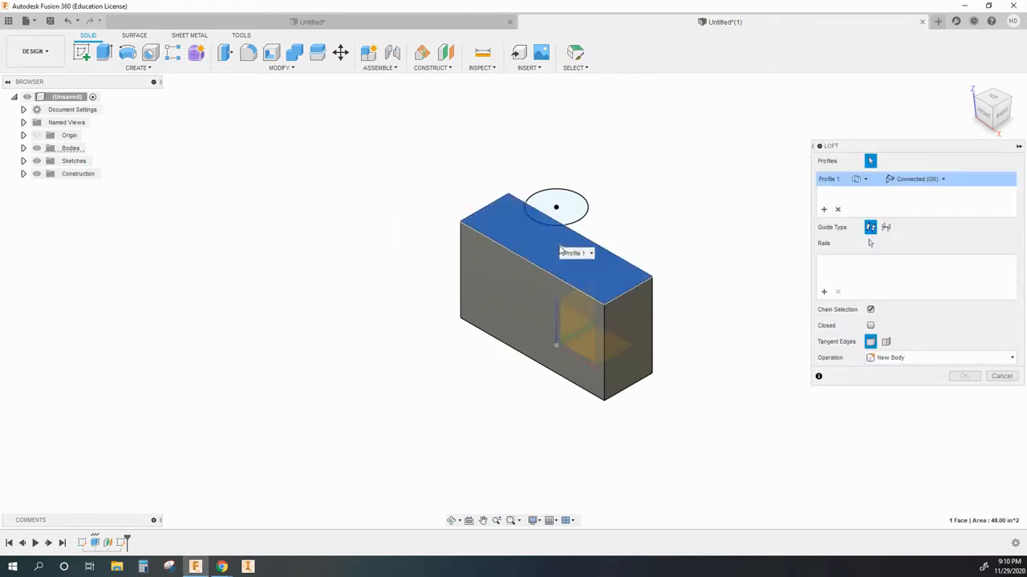
click(556, 207)
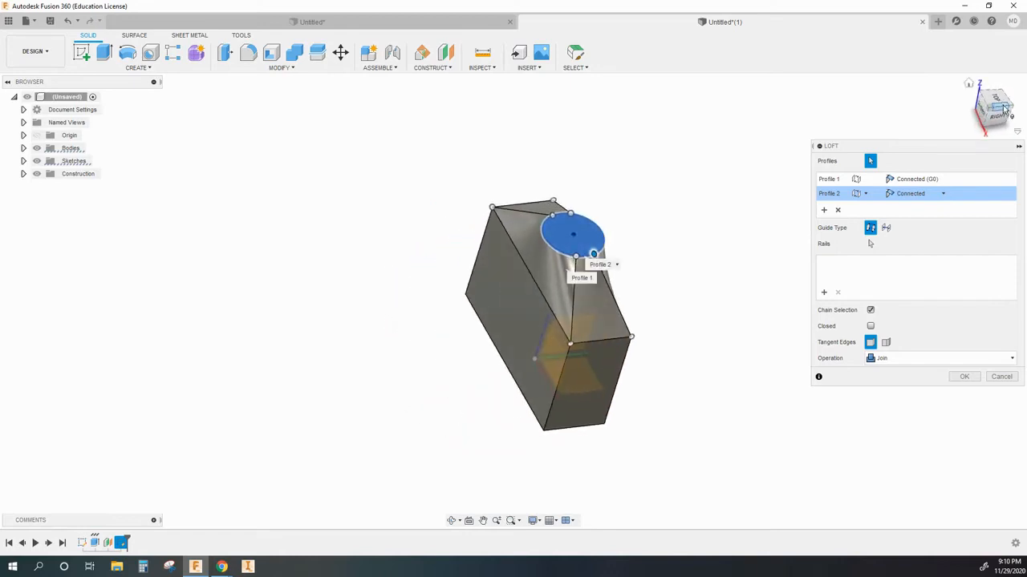
mouse_move(964, 377)
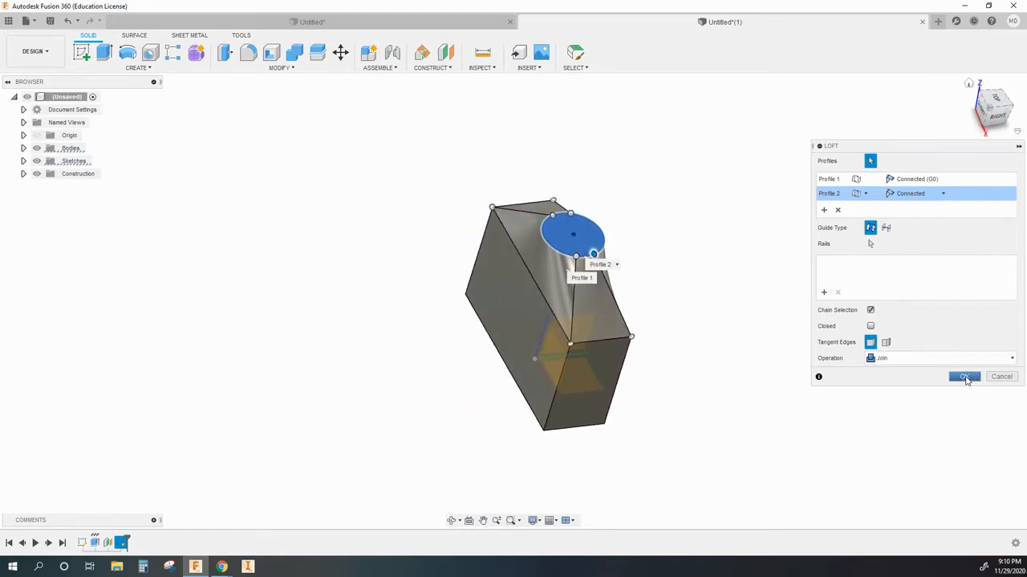
mouse_move(910, 359)
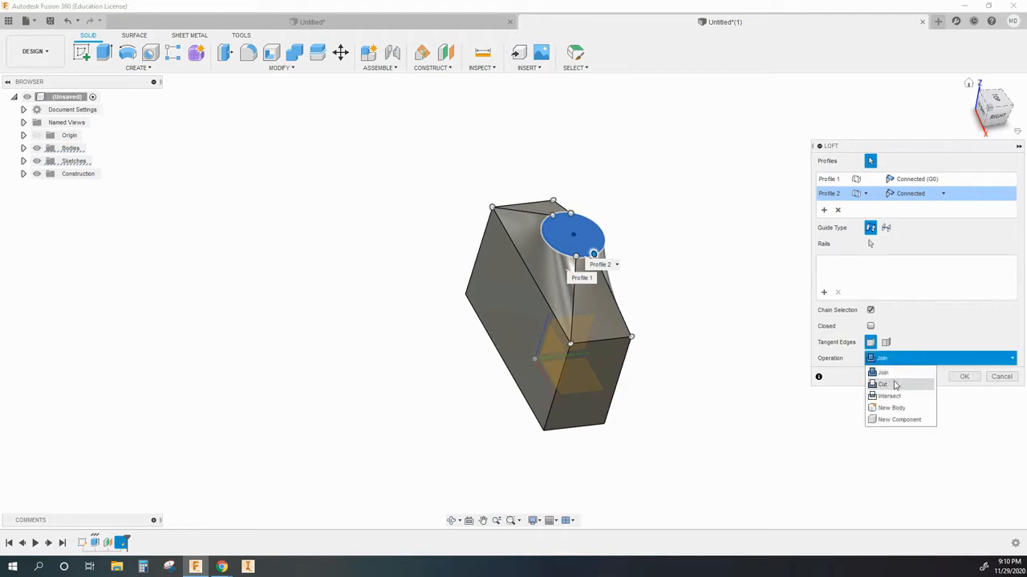
mouse_move(897, 409)
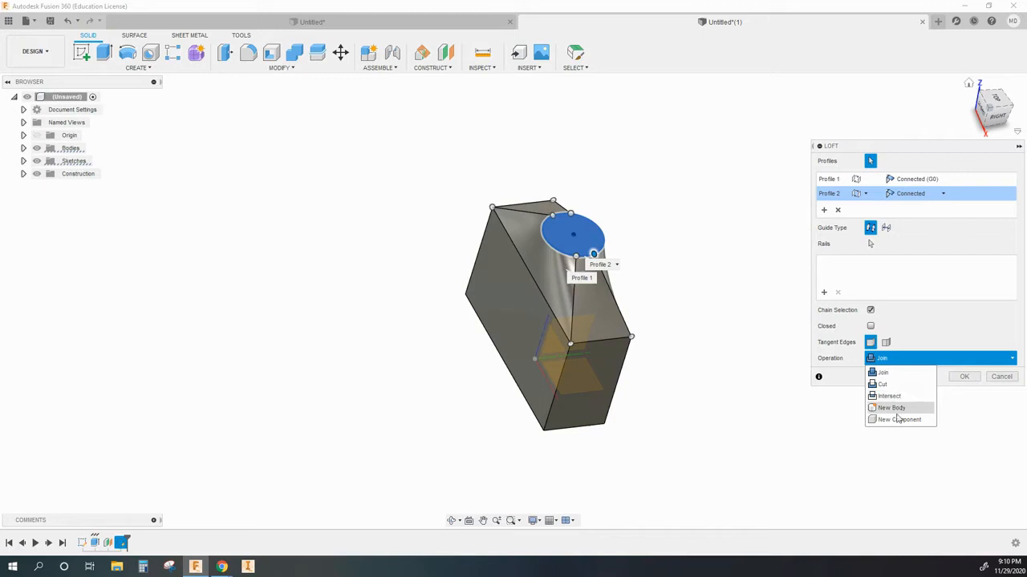
mouse_move(912, 395)
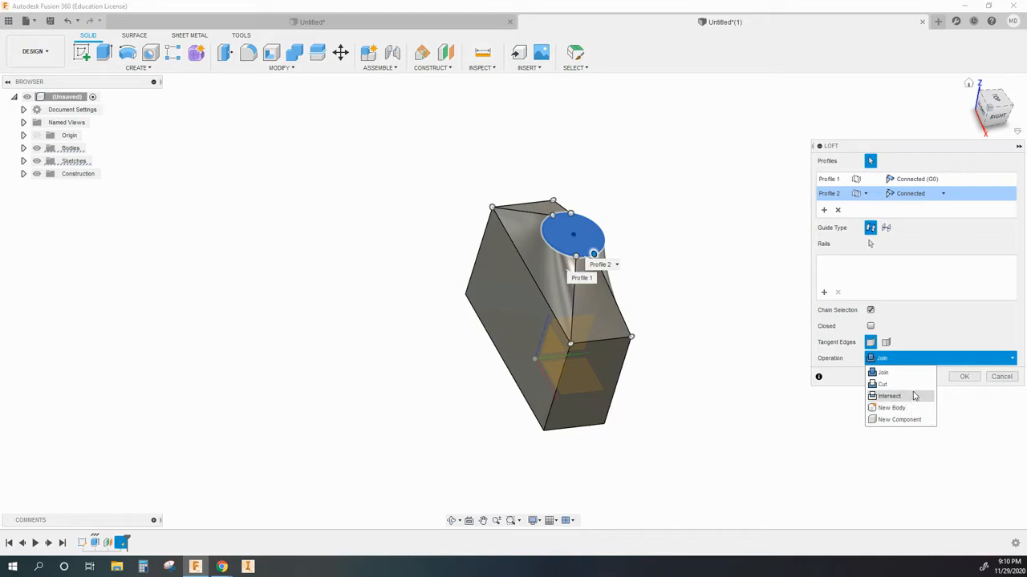
mouse_move(954, 382)
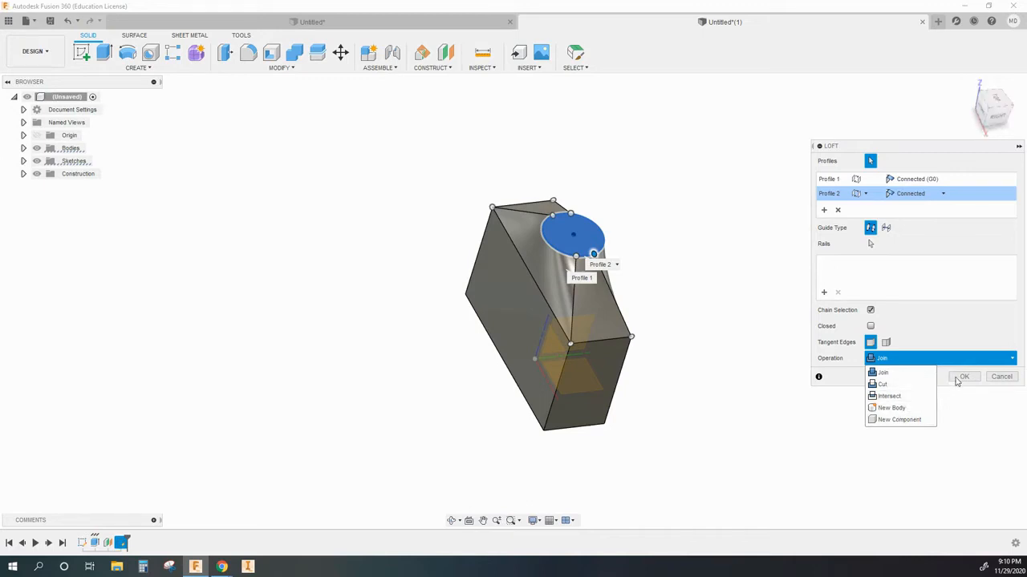
click(963, 377)
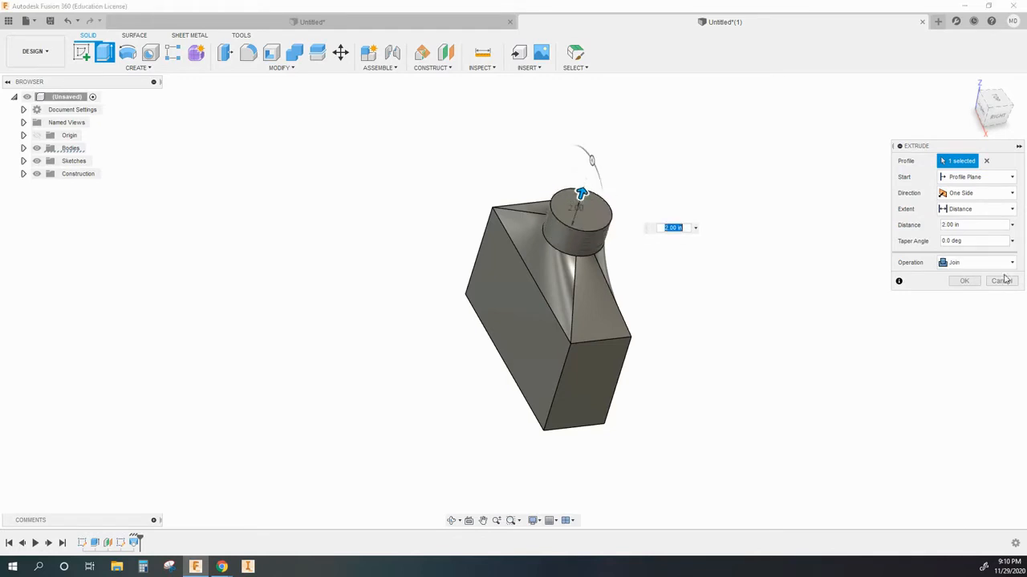
click(963, 280)
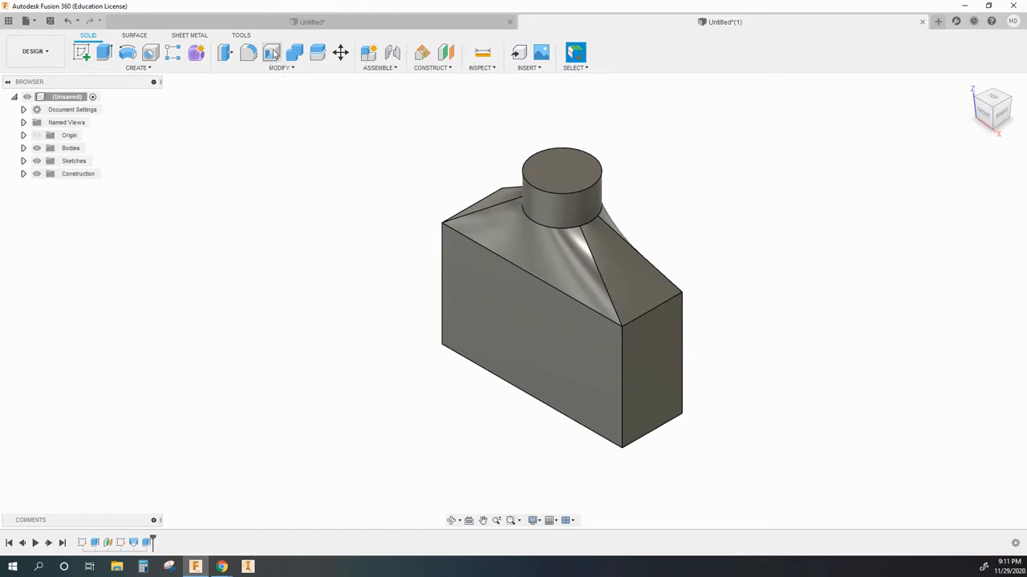
- Shell the duct to 0.01 in with open ends, and orbit to inspect it
click(272, 53)
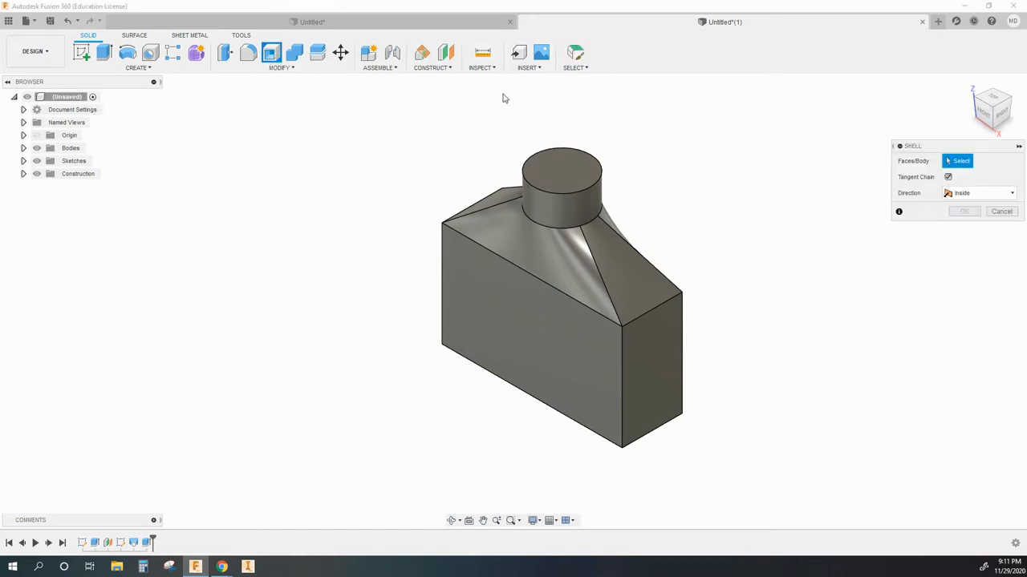
click(561, 170)
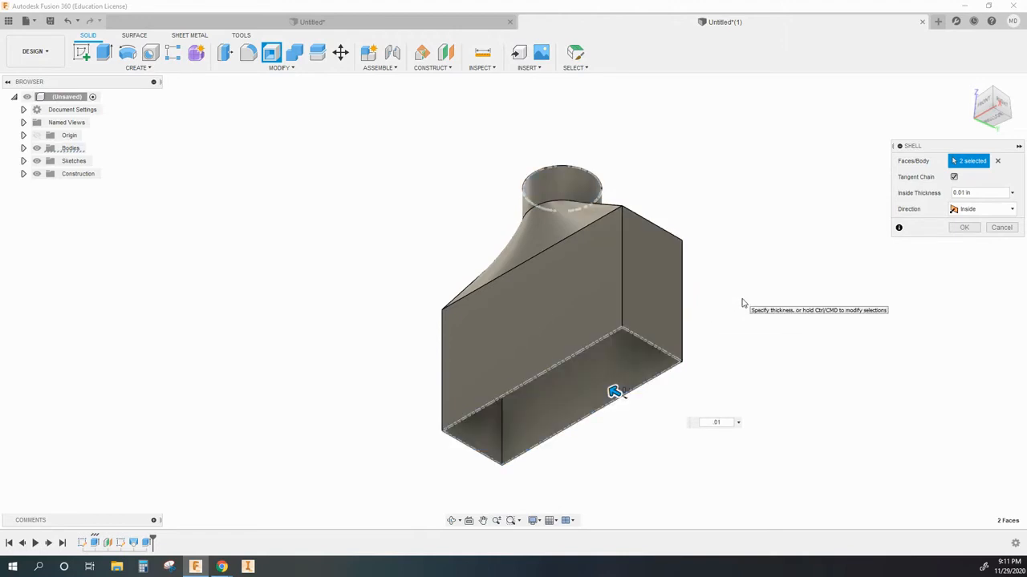
mouse_move(909, 245)
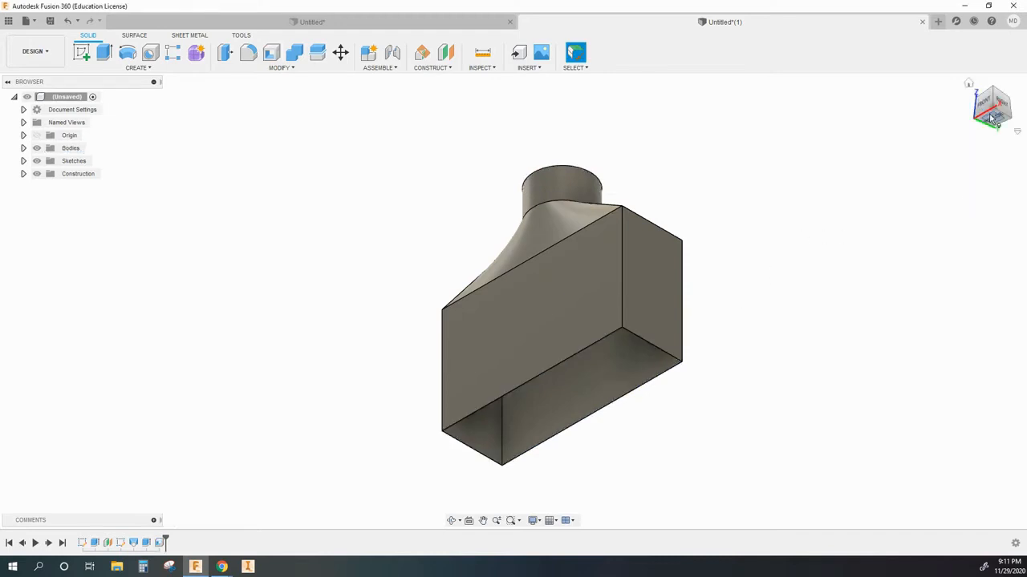
drag(562, 321, 513, 301)
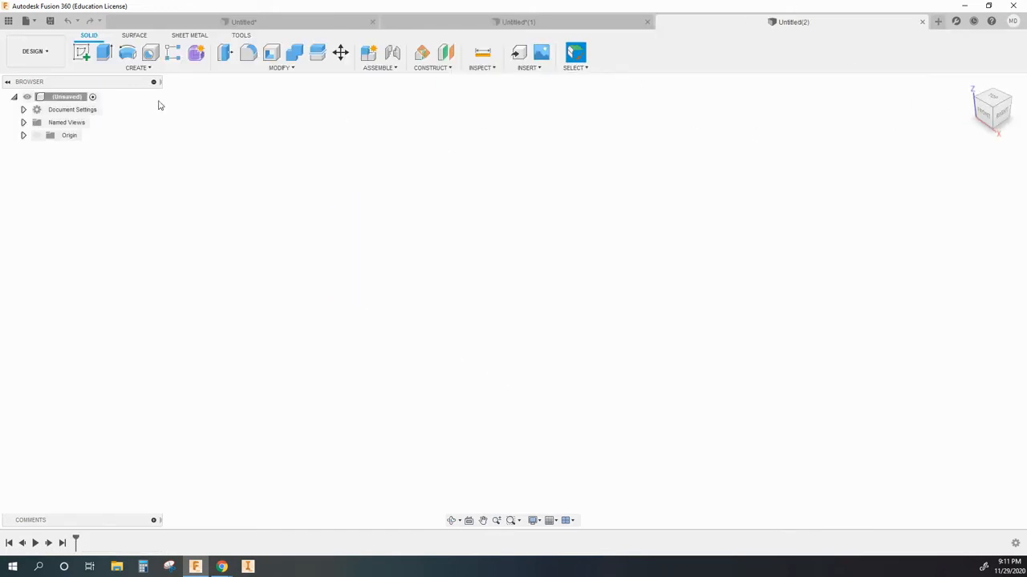
- Sketch a circle, a hexagon and a 2 by 1.1 in rectangle on stacked planes
click(82, 52)
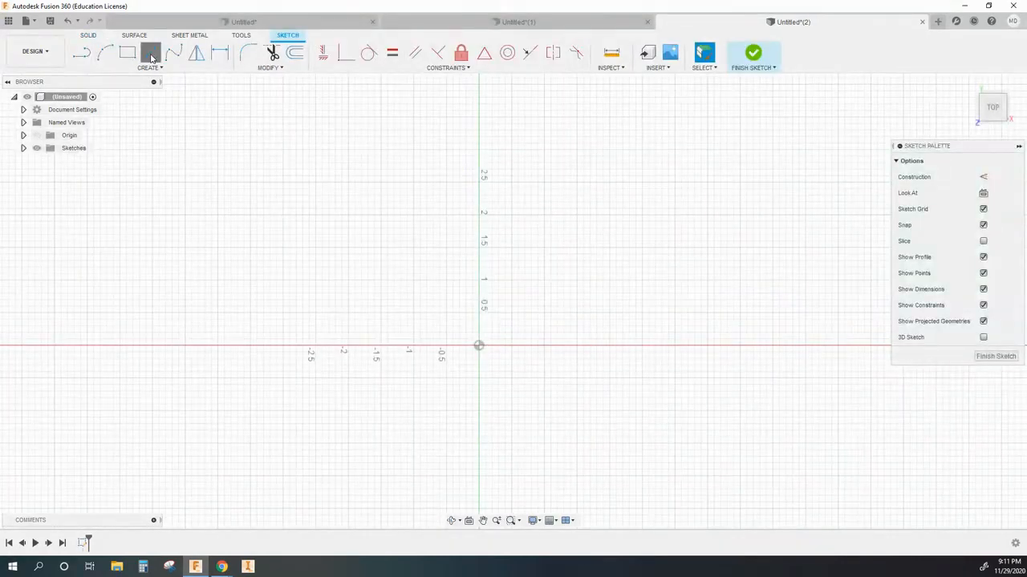
click(150, 53)
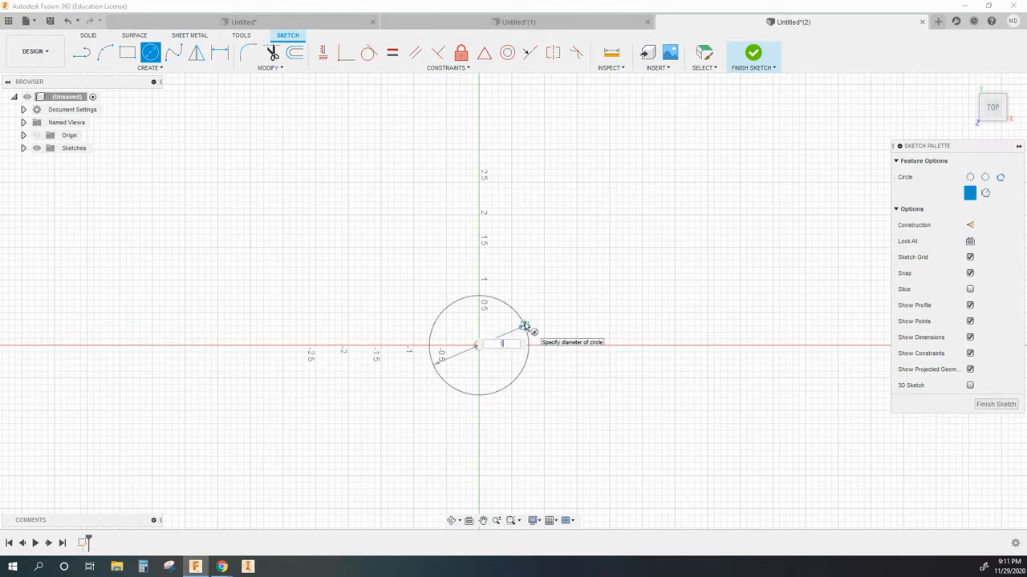
click(753, 52)
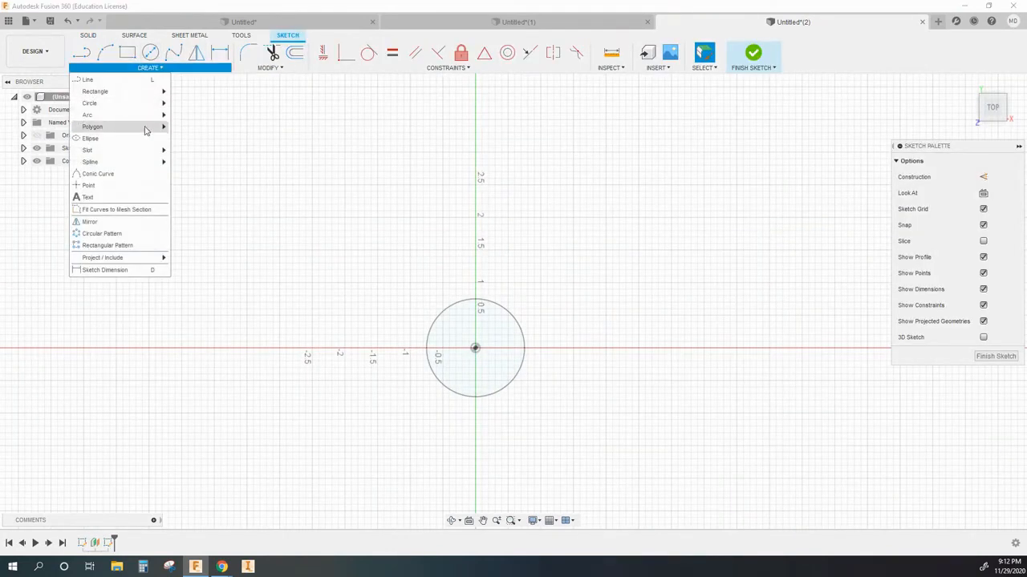
click(752, 52)
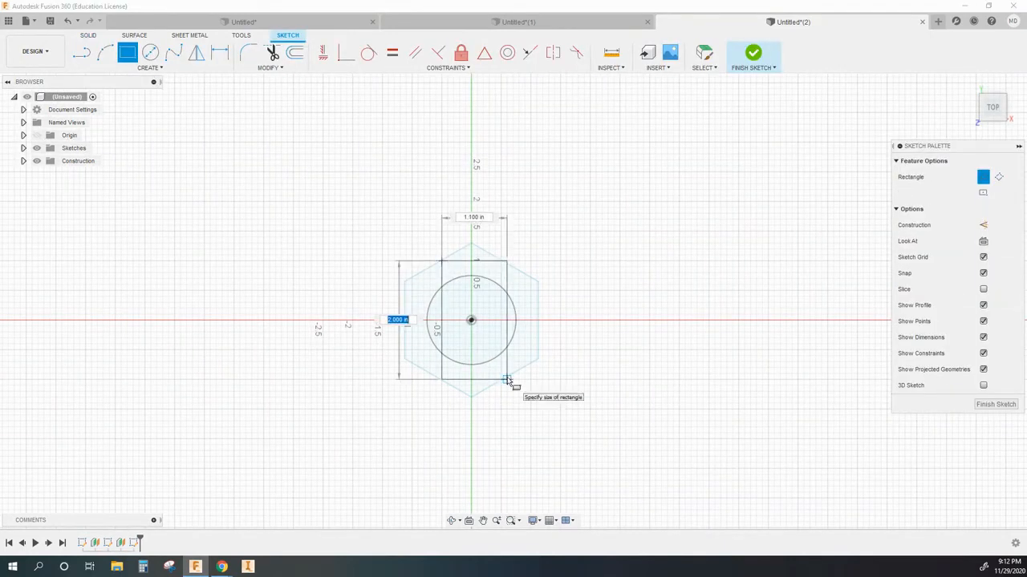
click(753, 52)
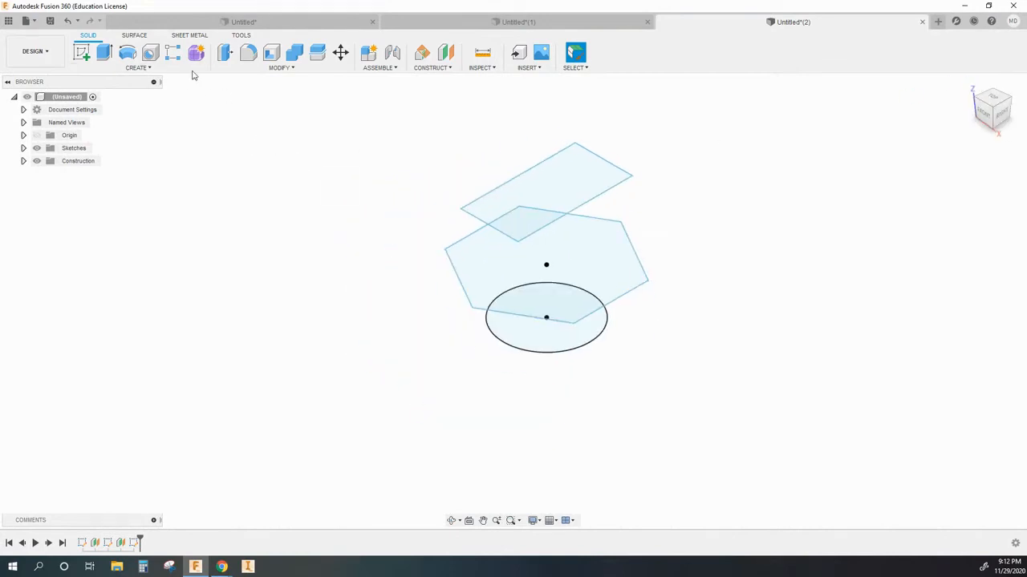
- Loft one solid through the circle, hexagon and rectangle profiles
click(137, 67)
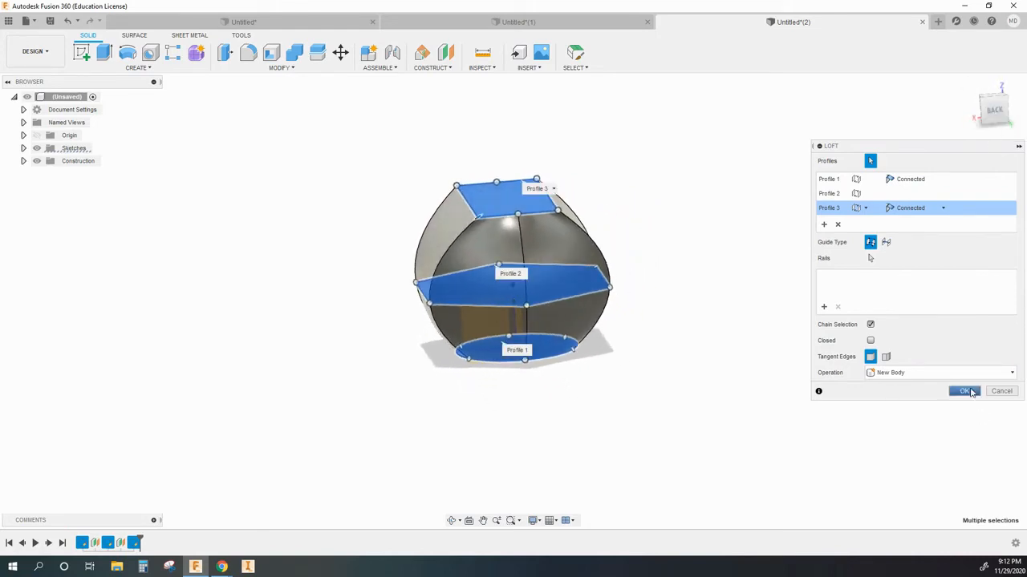
click(964, 391)
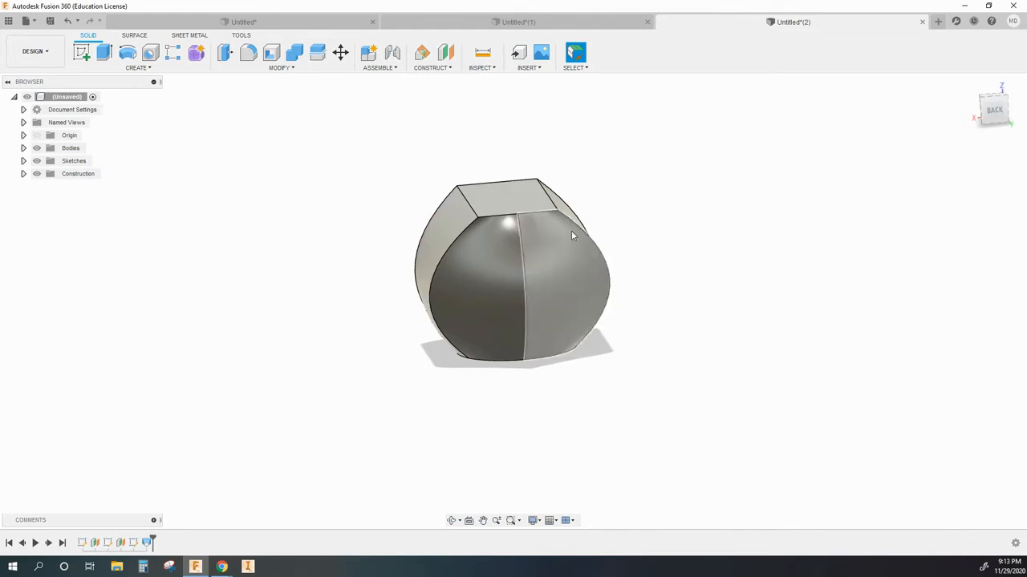
- Edit the loft to drop the rectangle profile so it ends at the hexagon
drag(574, 235, 512, 291)
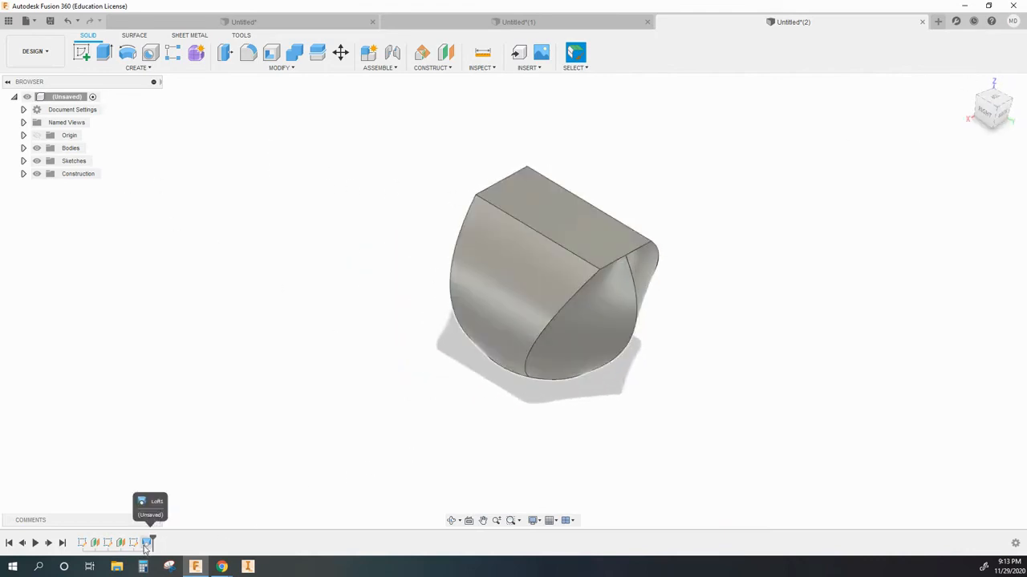
double_click(146, 543)
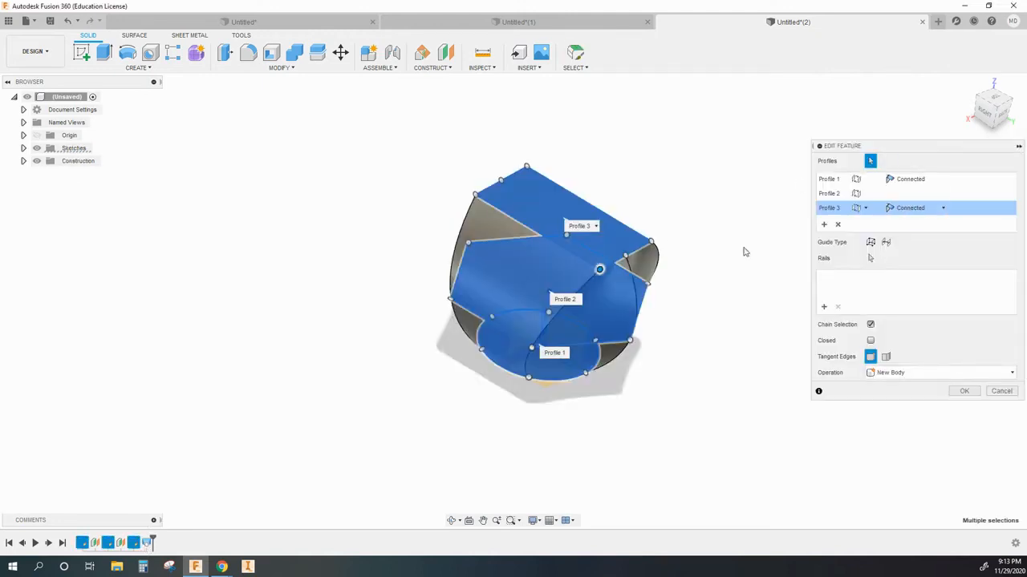
click(865, 208)
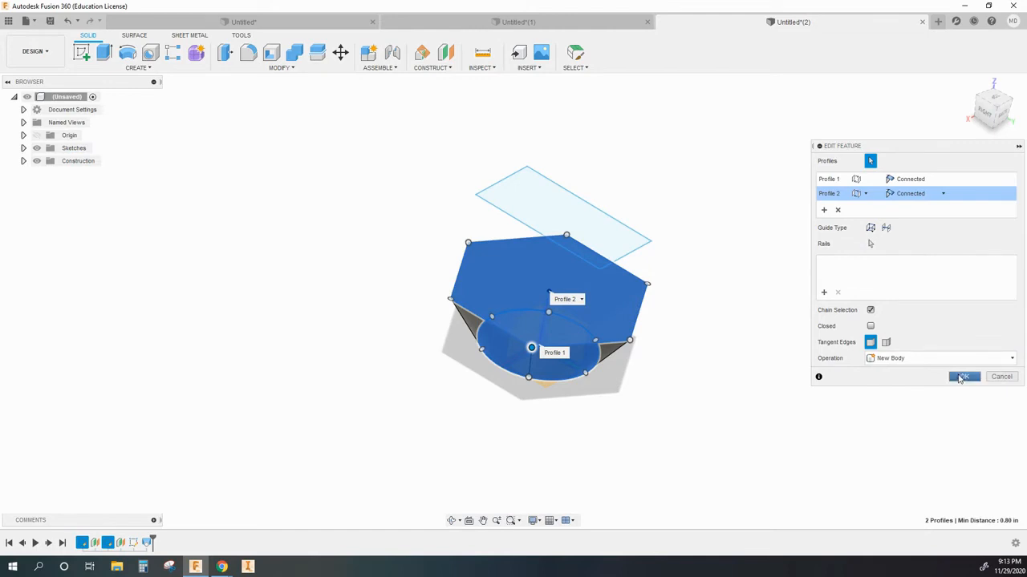
click(964, 376)
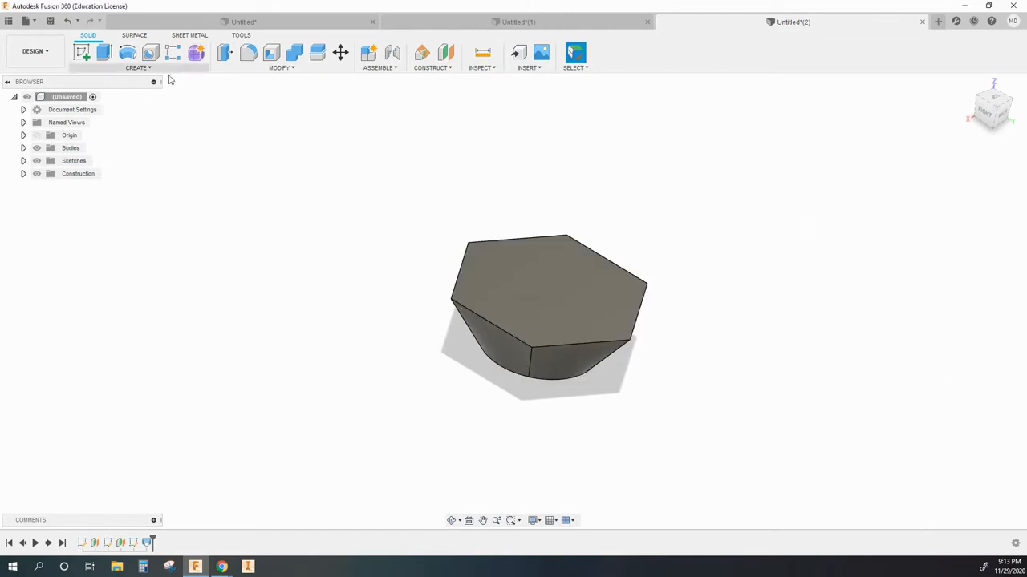
- Loft a second faceted solid from the hexagon face up to the rectangle
click(138, 67)
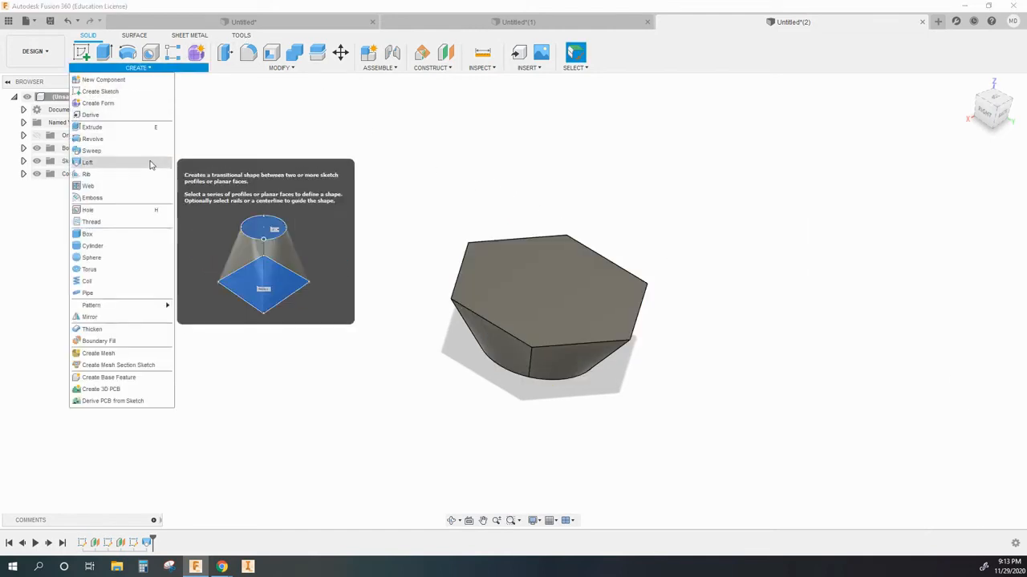
click(309, 183)
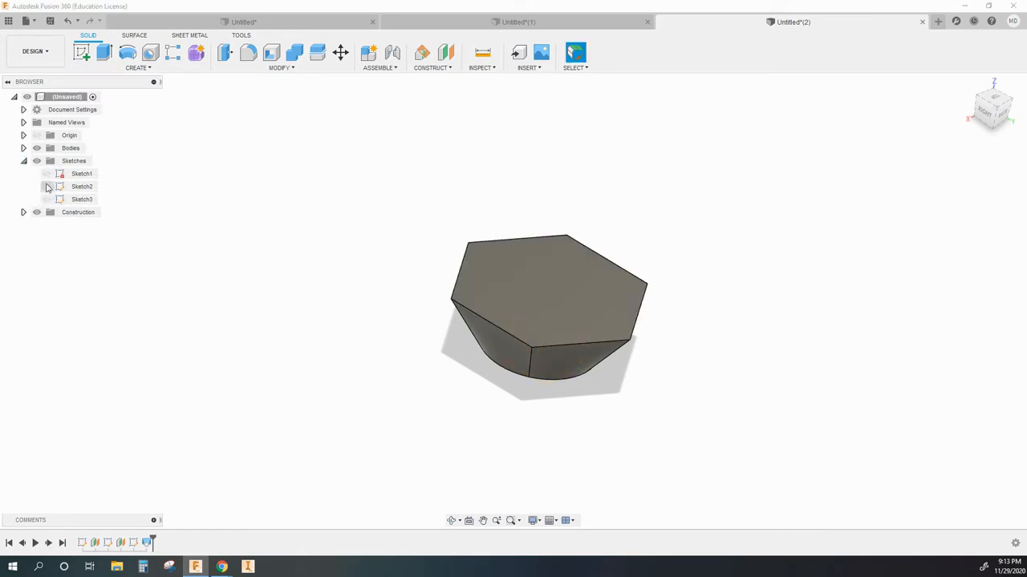
click(575, 53)
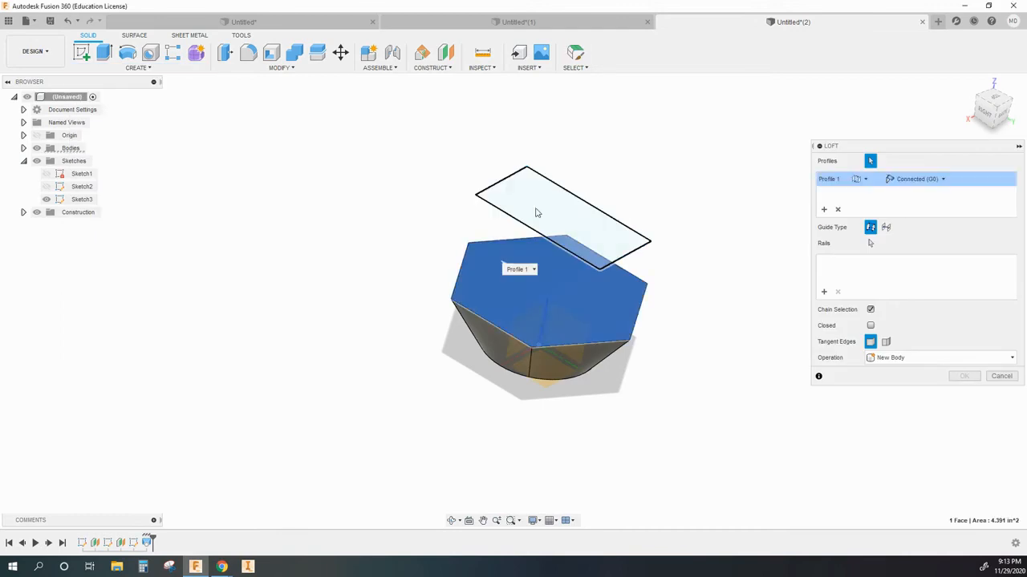
click(963, 376)
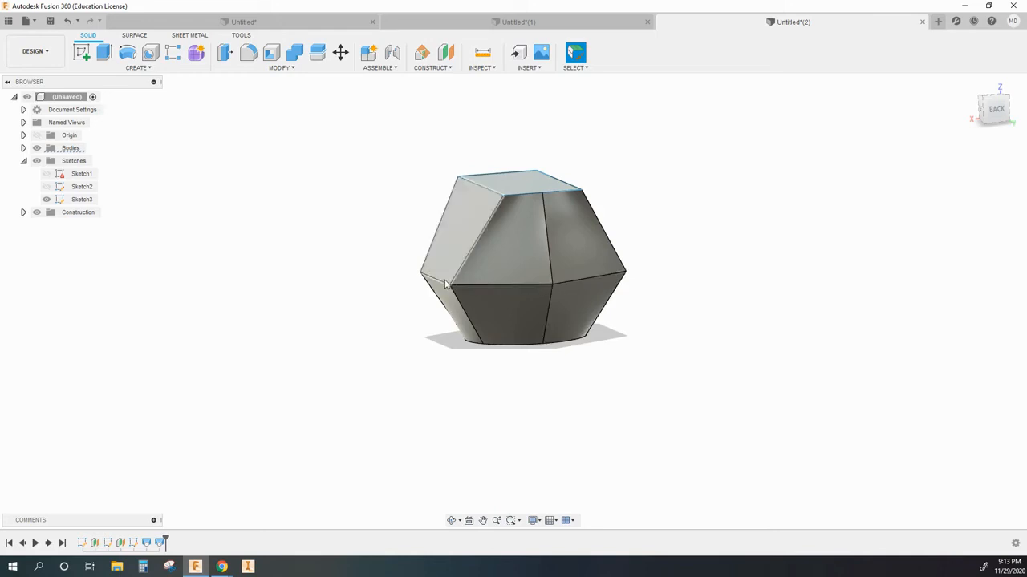
mouse_move(562, 284)
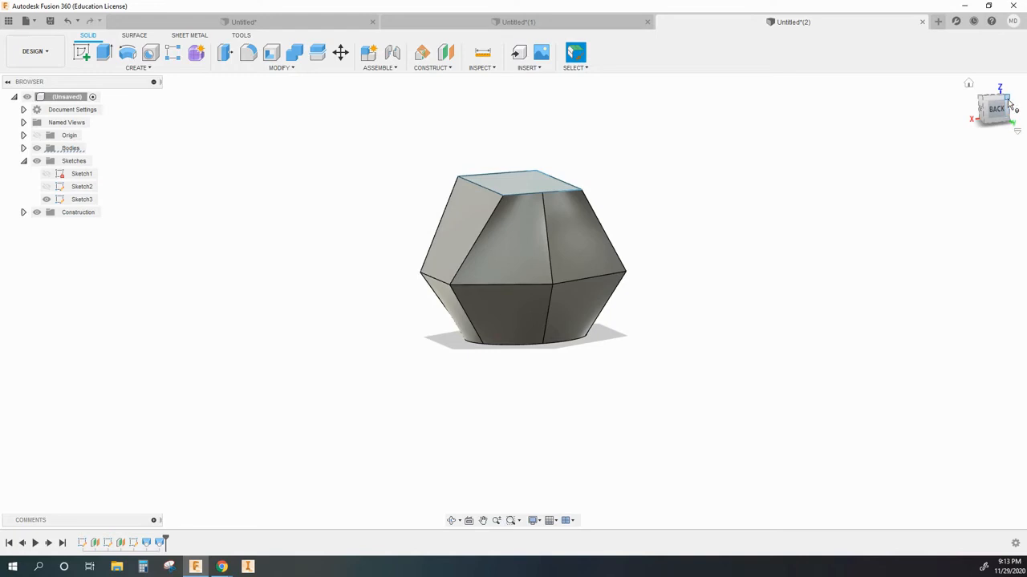
- Orbit the circle-to-hexagon-to-rectangle lofted solid to view it from another side
drag(521, 256, 489, 289)
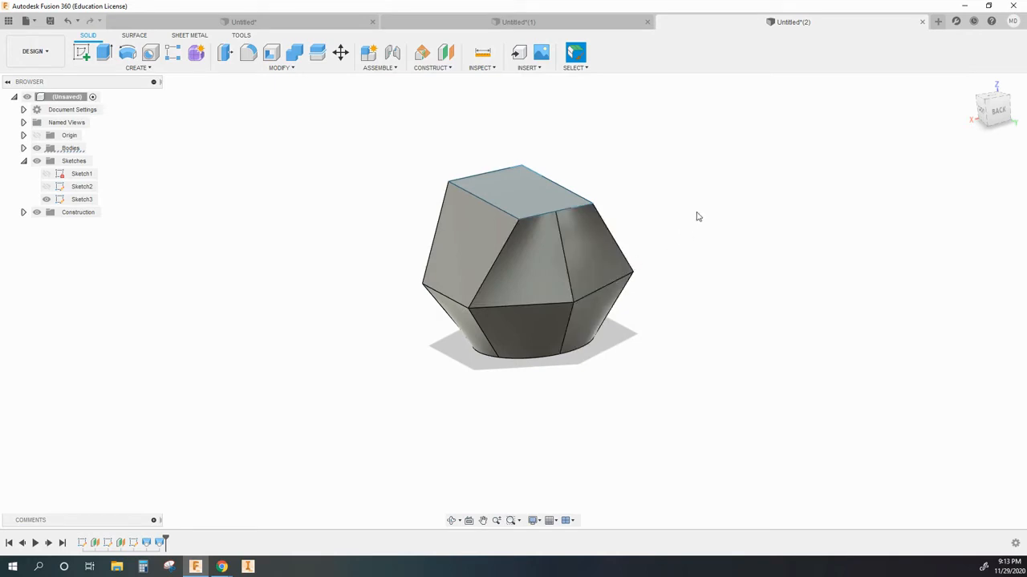
mouse_move(607, 148)
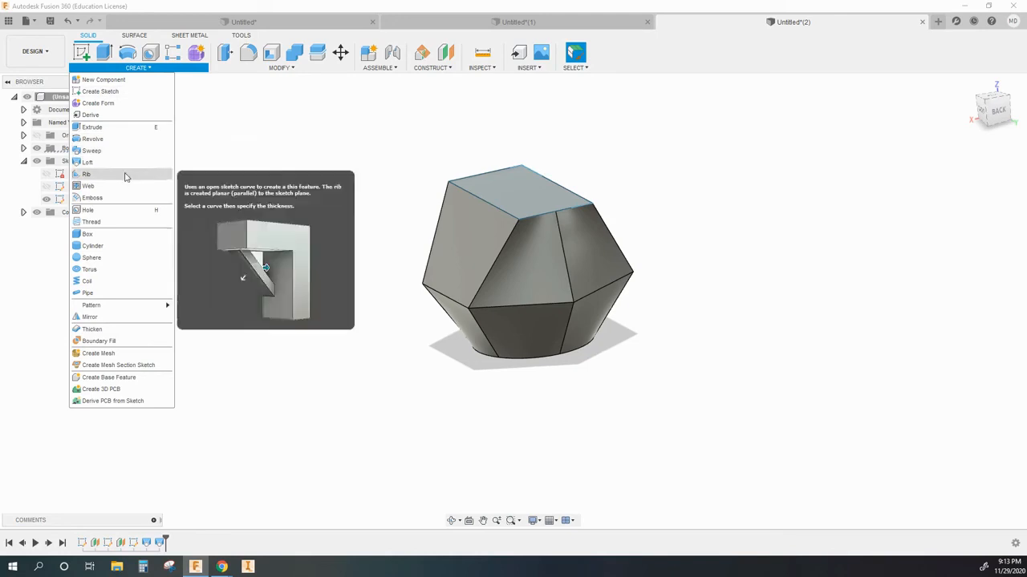
- Loft-cut from the square top face to the bottom circle of the faceted body
click(87, 162)
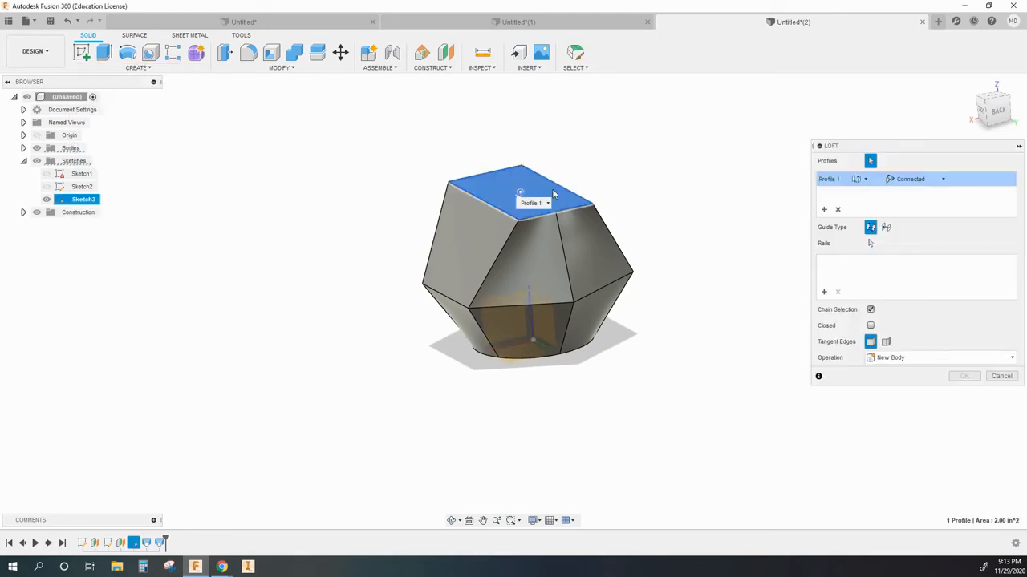
mouse_move(991, 132)
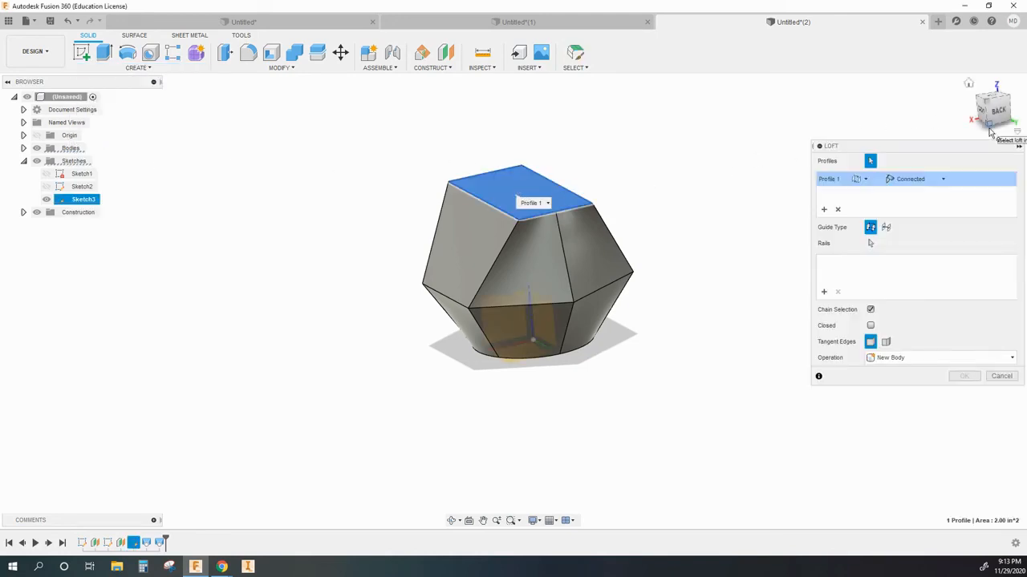
drag(530, 265, 521, 233)
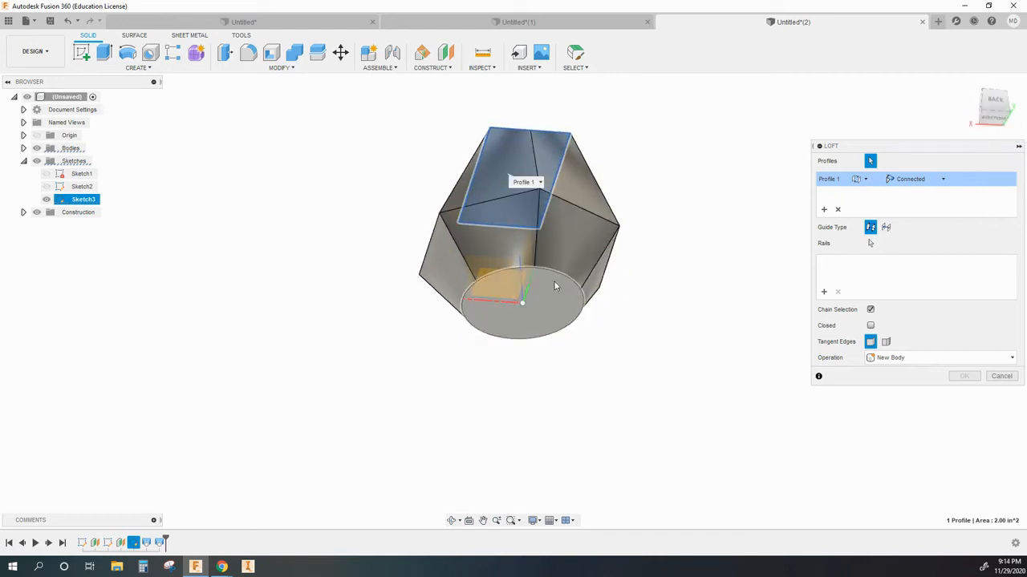
click(522, 303)
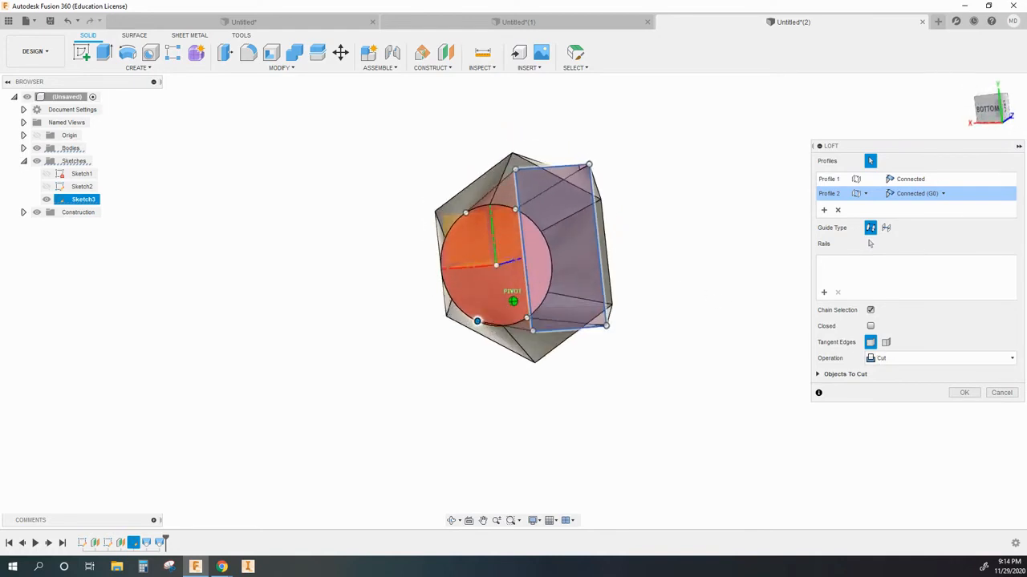
drag(513, 257, 497, 289)
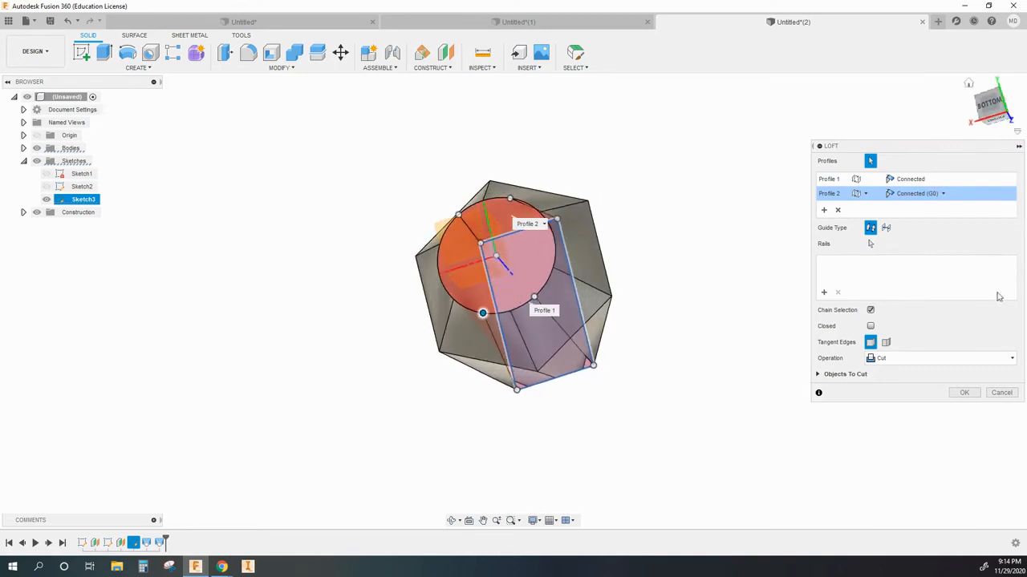
click(963, 392)
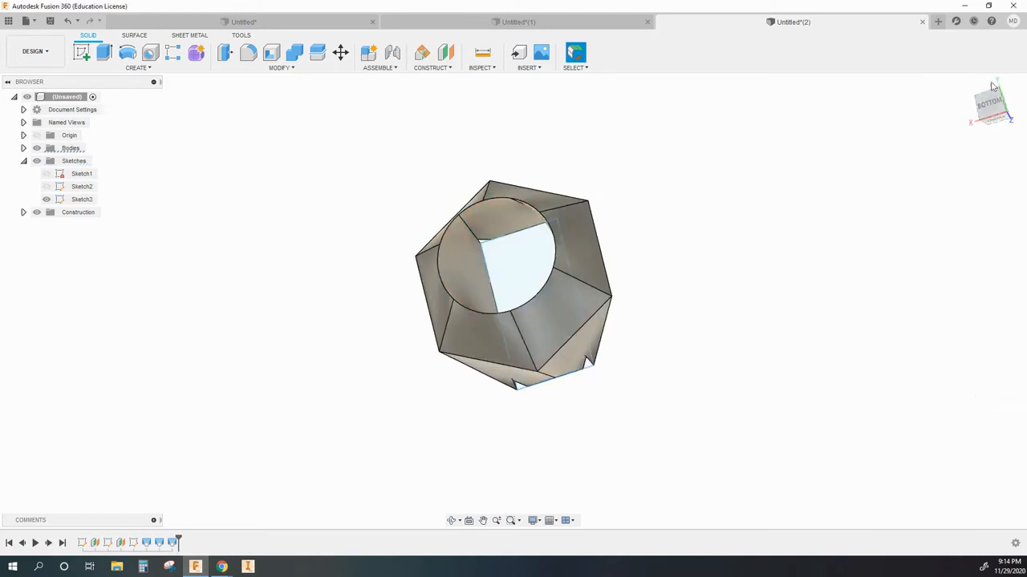
- Orbit to inspect the hollowed body from several angles, then move to a new design
drag(513, 281, 561, 289)
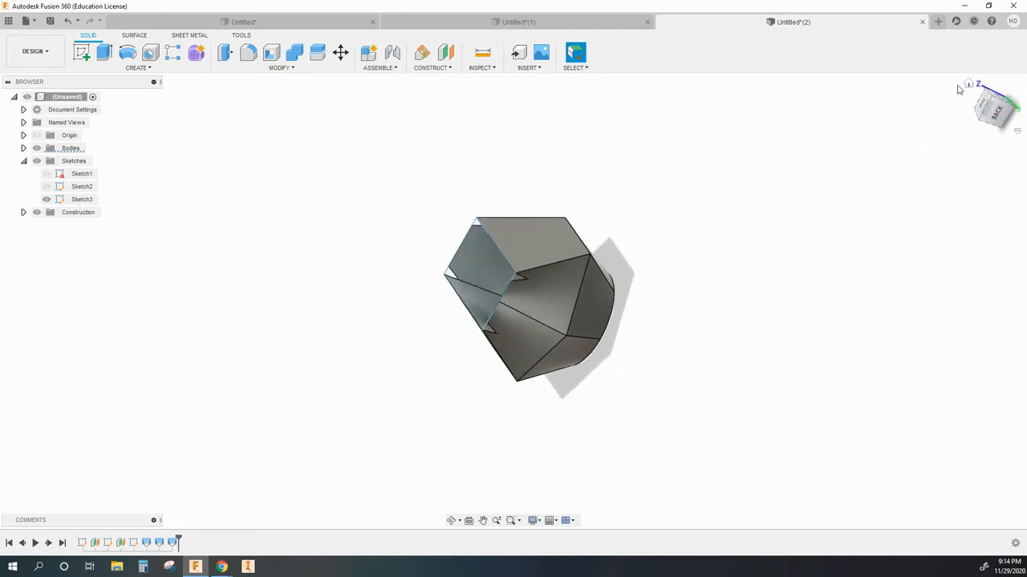
drag(538, 304, 513, 337)
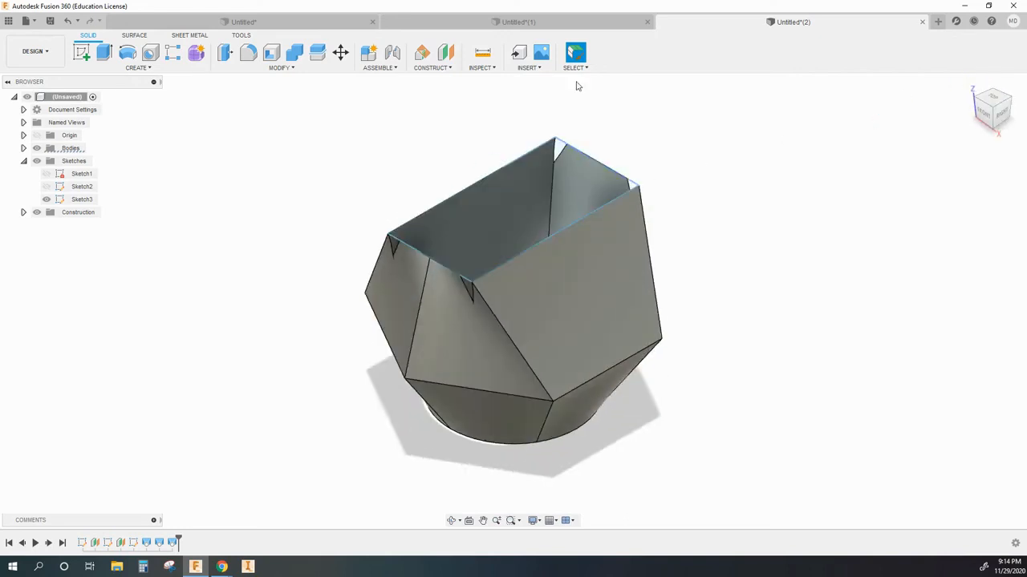
click(936, 22)
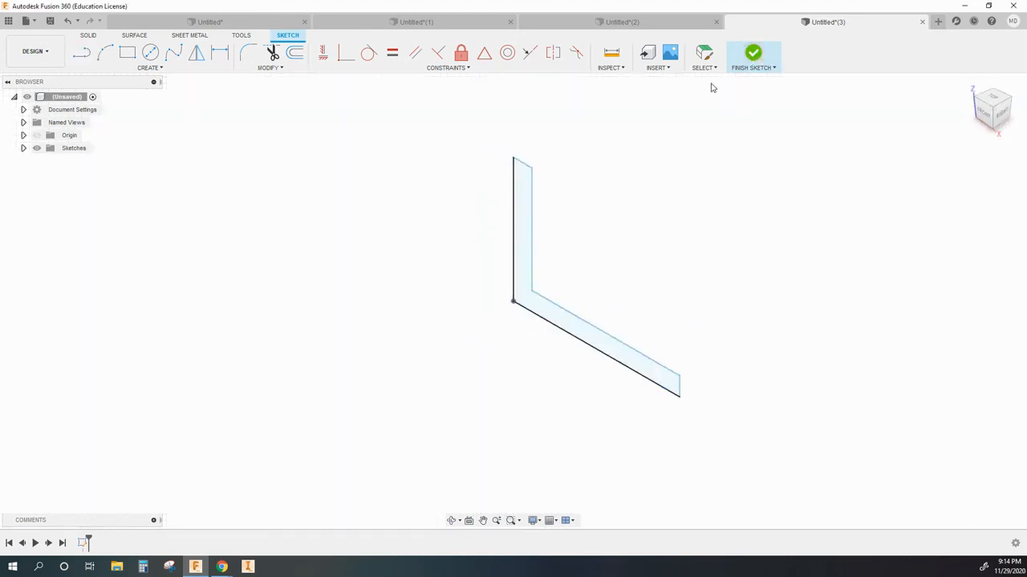
- Extrude the L profile into a bracket and sketch an arc on the wall and lines on the base
click(751, 52)
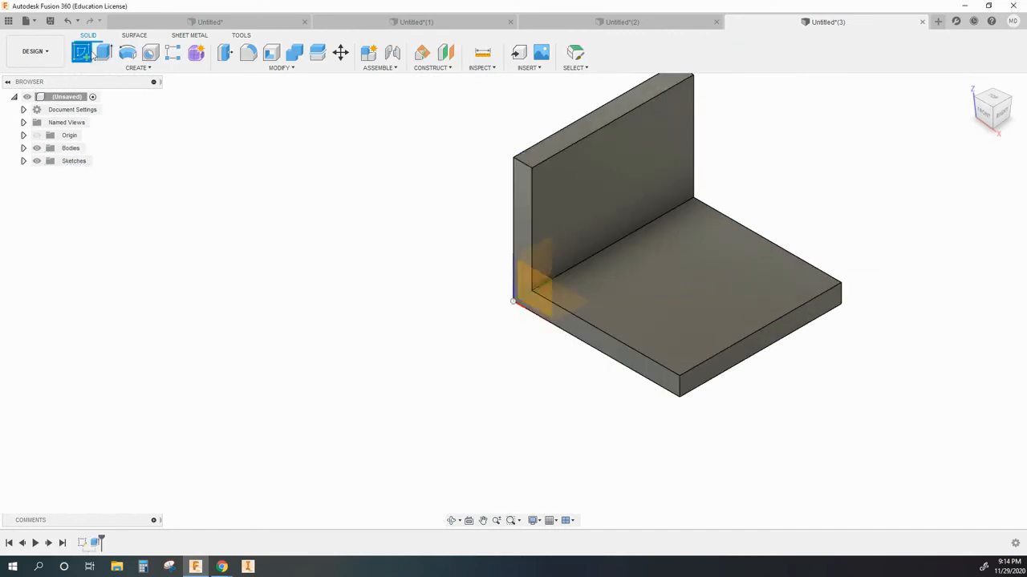
click(82, 52)
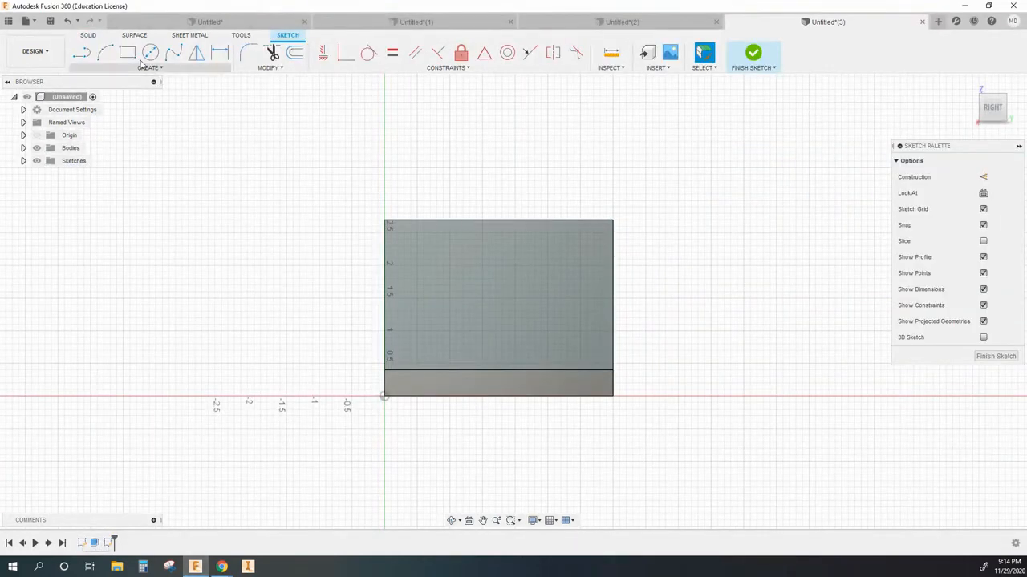
click(104, 52)
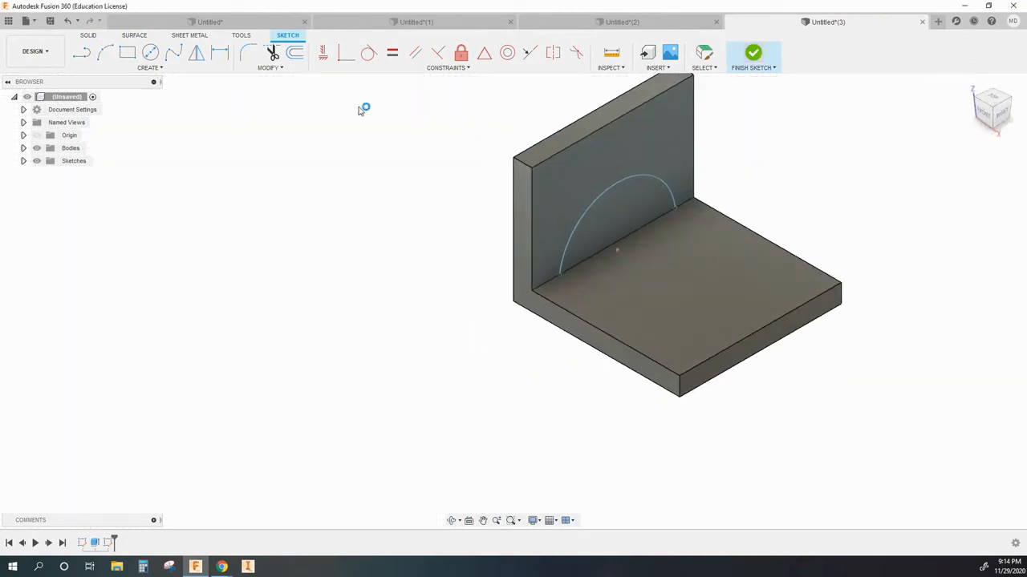
click(752, 52)
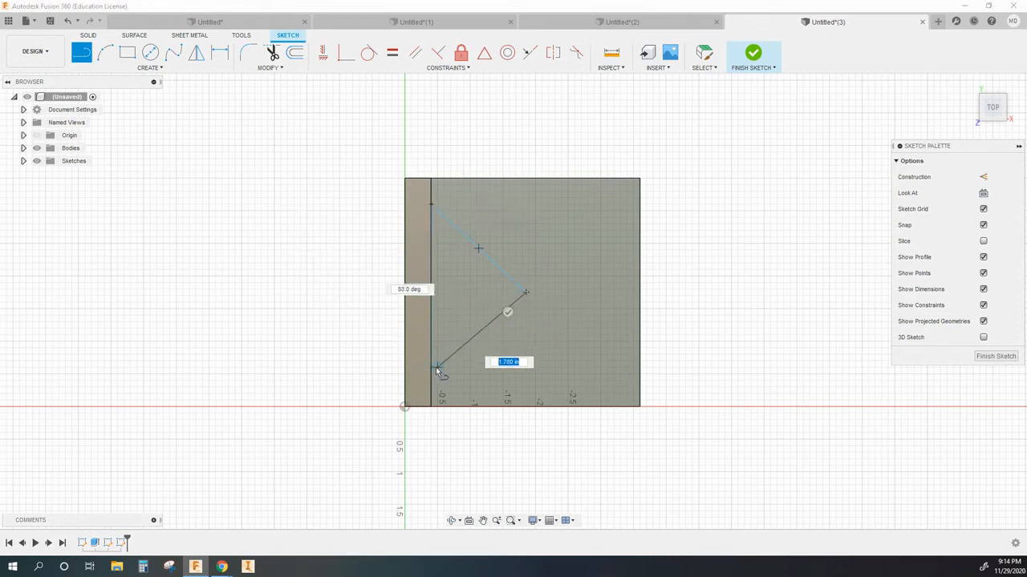
click(752, 53)
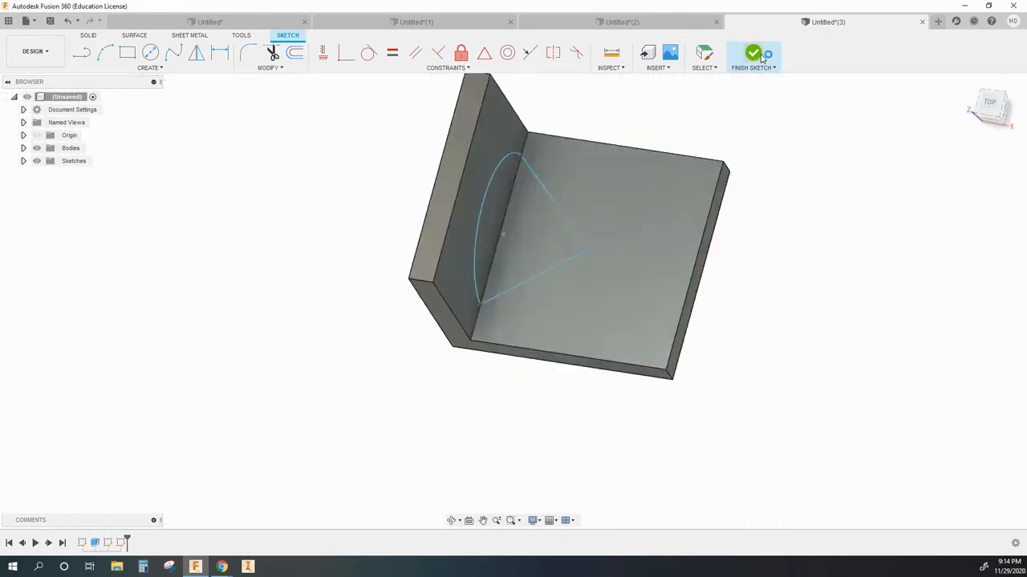
click(752, 53)
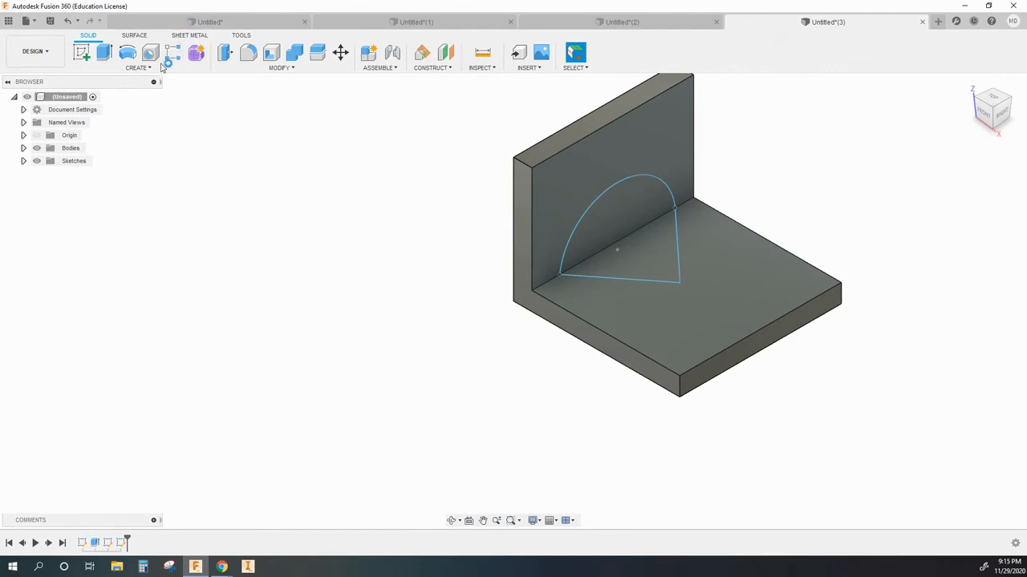
- Loft between the wall arc and base sketch to form the curved corner gusset
click(138, 67)
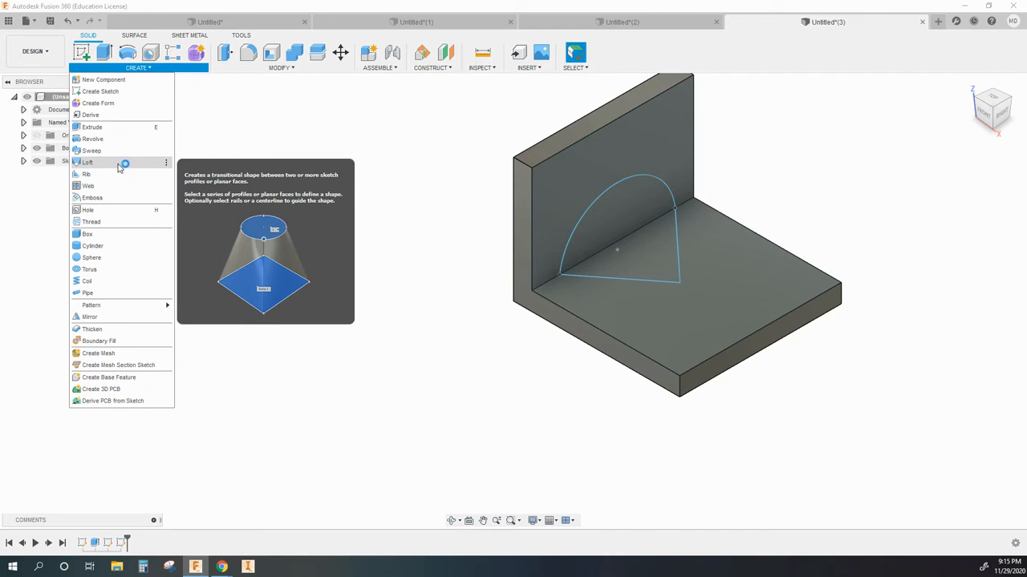
click(87, 162)
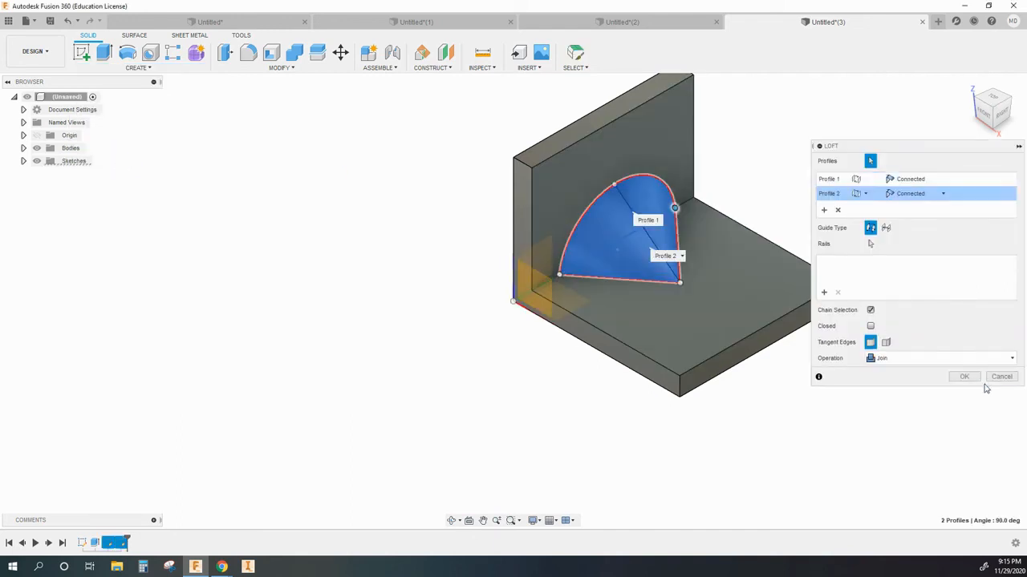
click(963, 377)
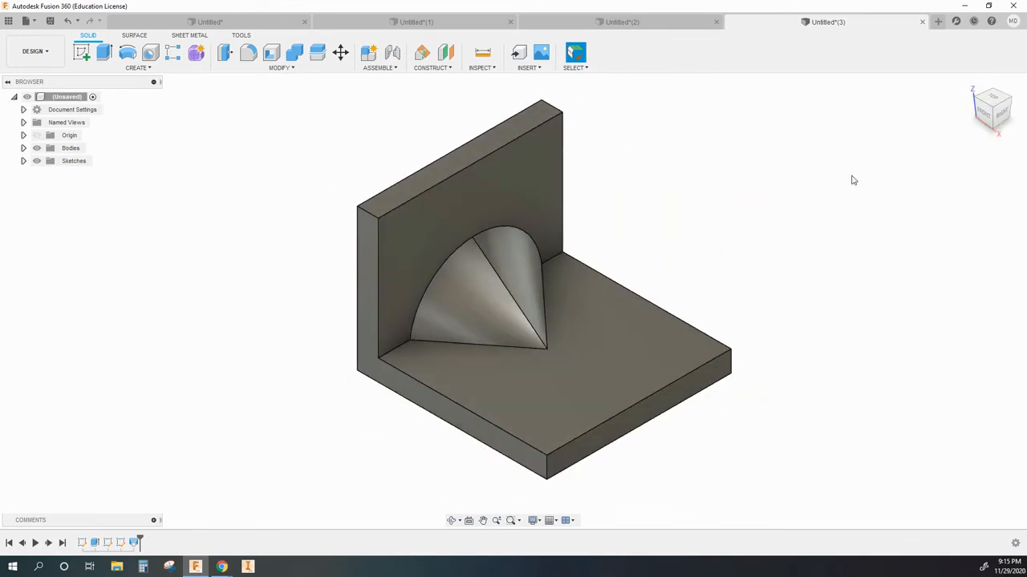
mouse_move(730, 147)
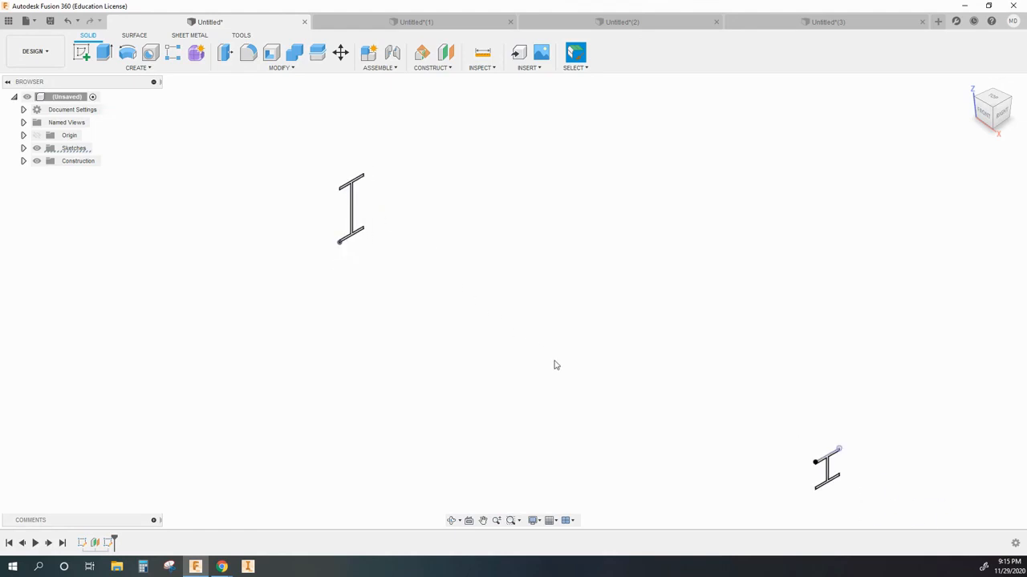
mouse_move(252, 97)
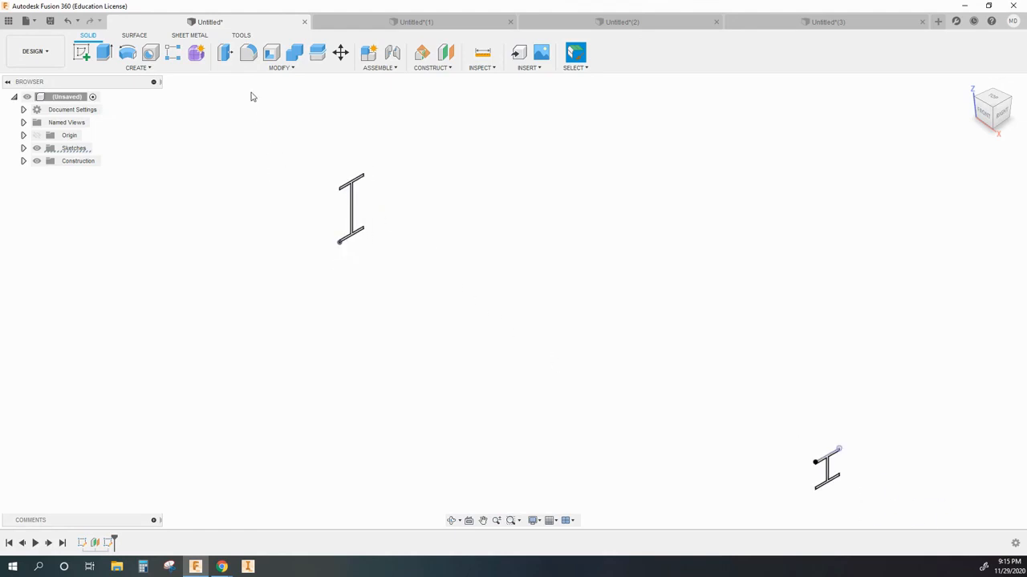
- Loft the two I-shaped profiles as a New Component, then orbit to view the beam
click(138, 67)
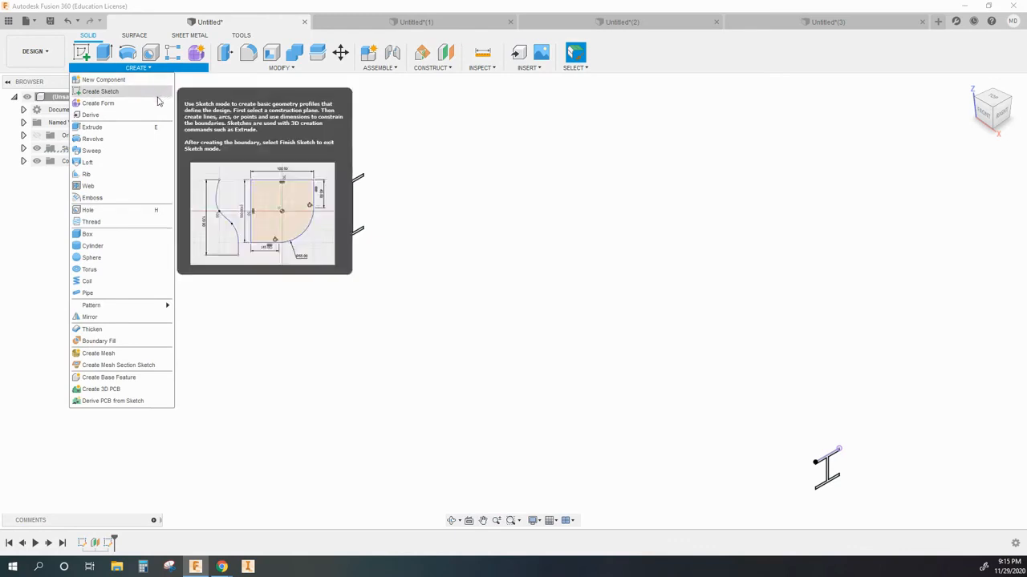
mouse_move(86, 162)
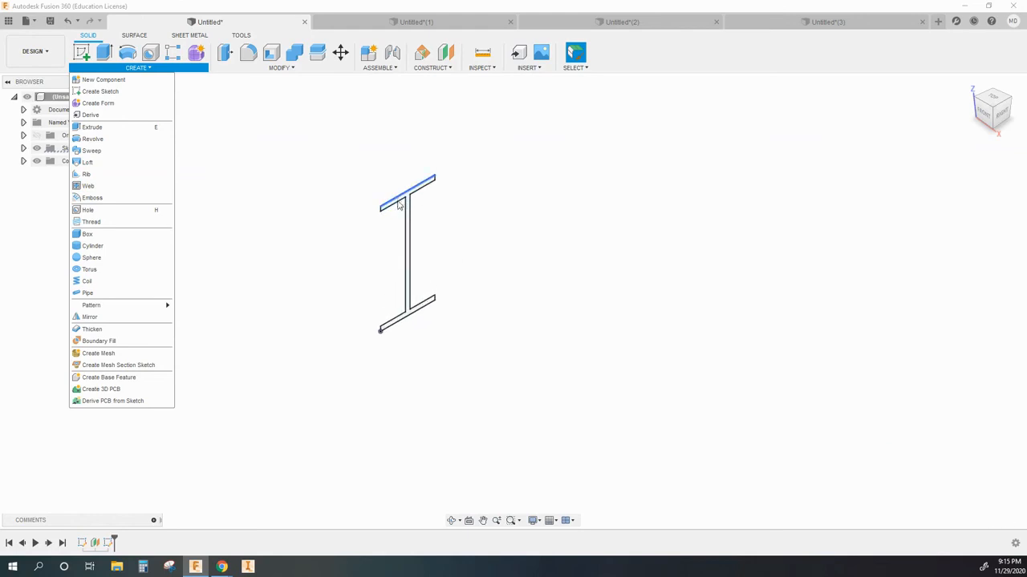
mouse_move(345, 218)
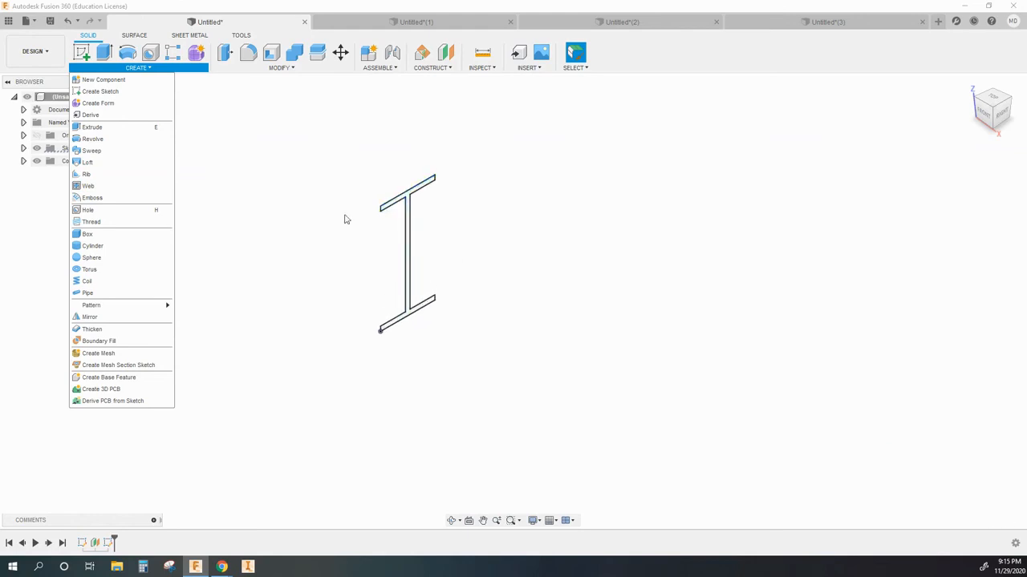
mouse_move(87, 162)
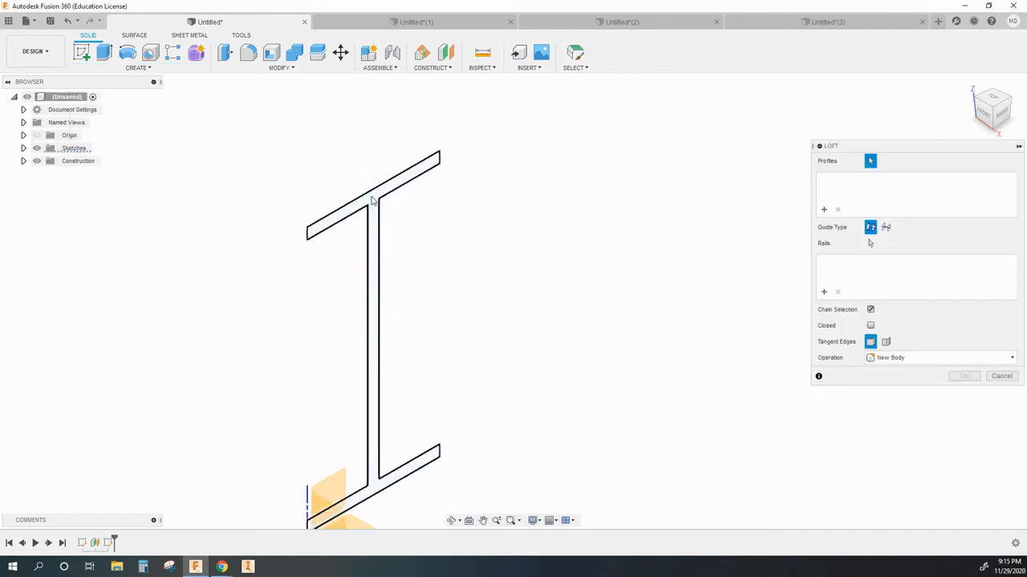
click(361, 204)
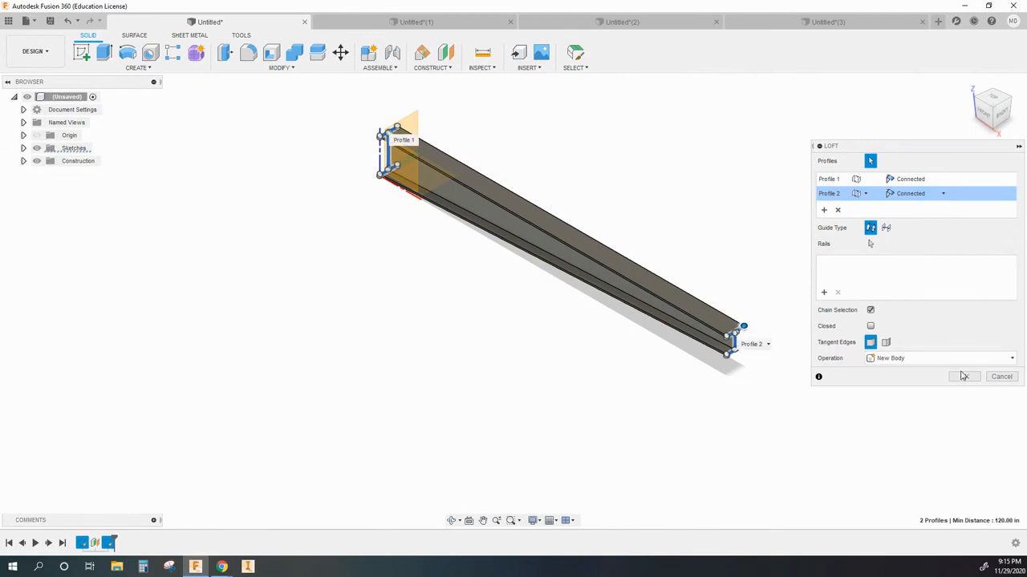
click(938, 357)
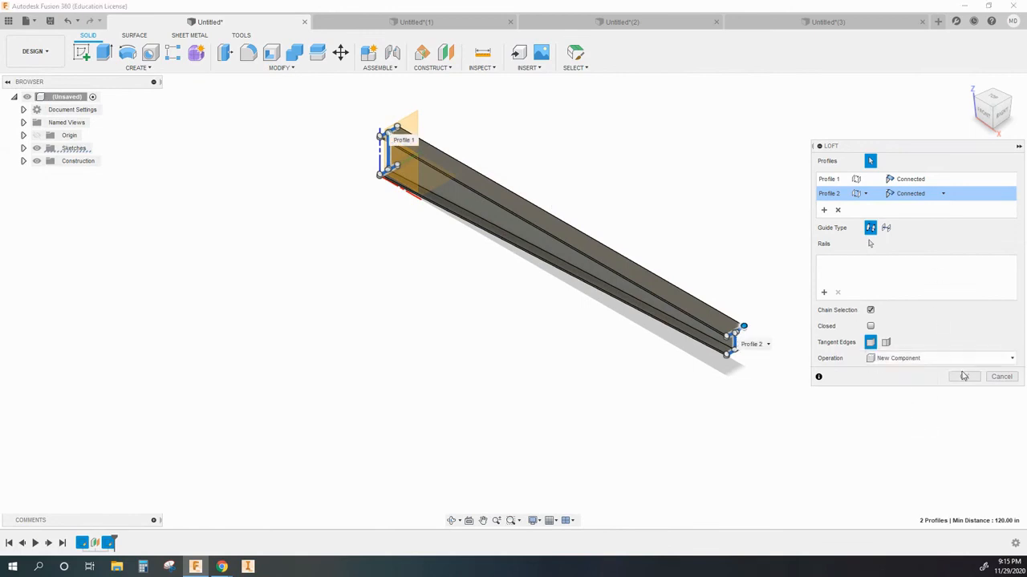
click(964, 377)
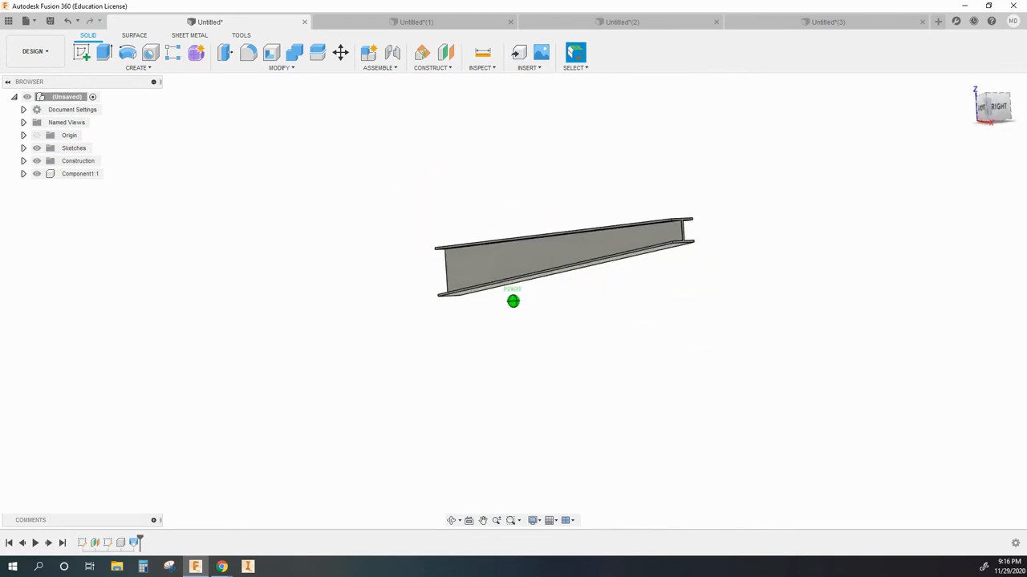
drag(561, 241, 521, 272)
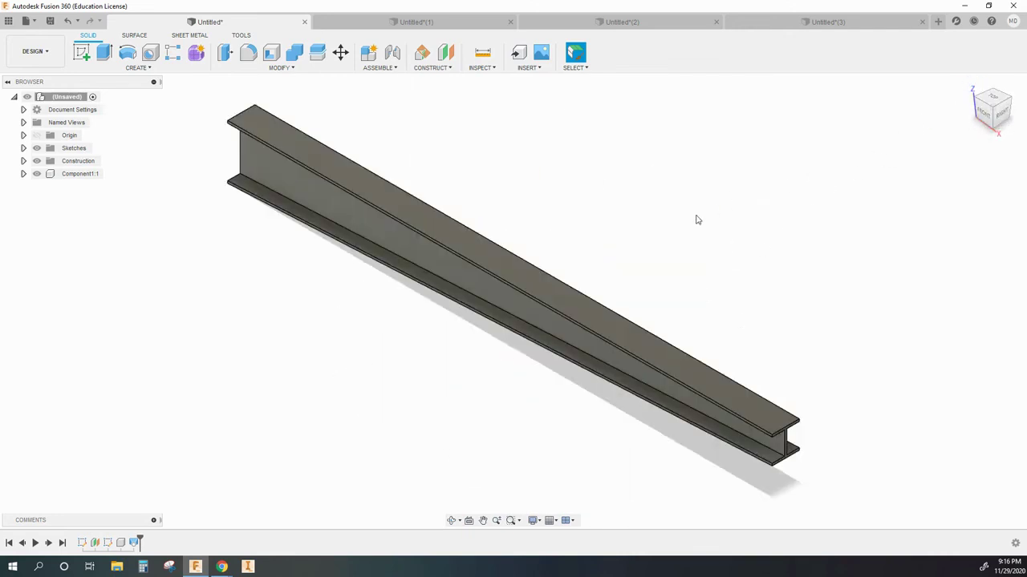
mouse_move(293, 418)
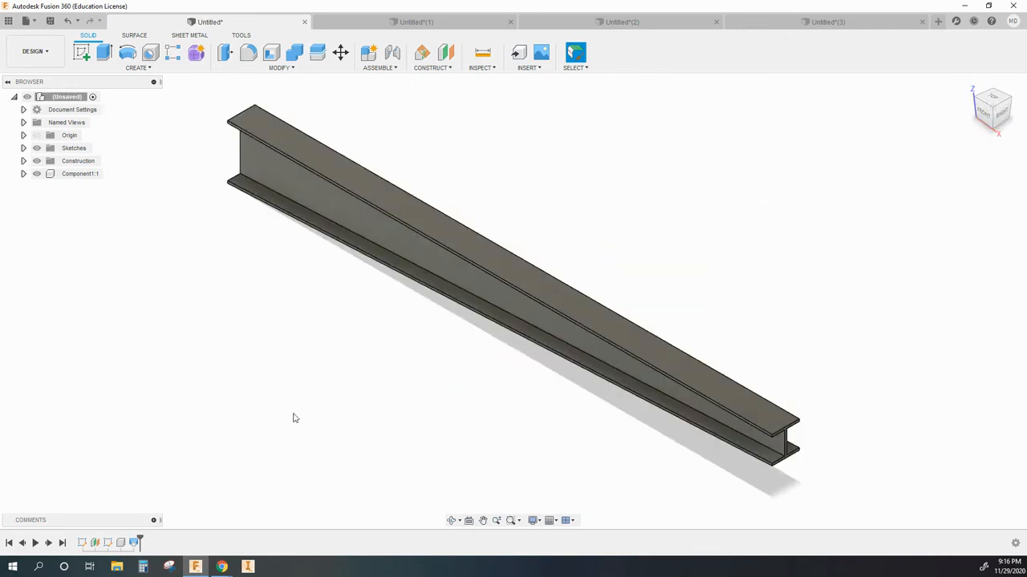